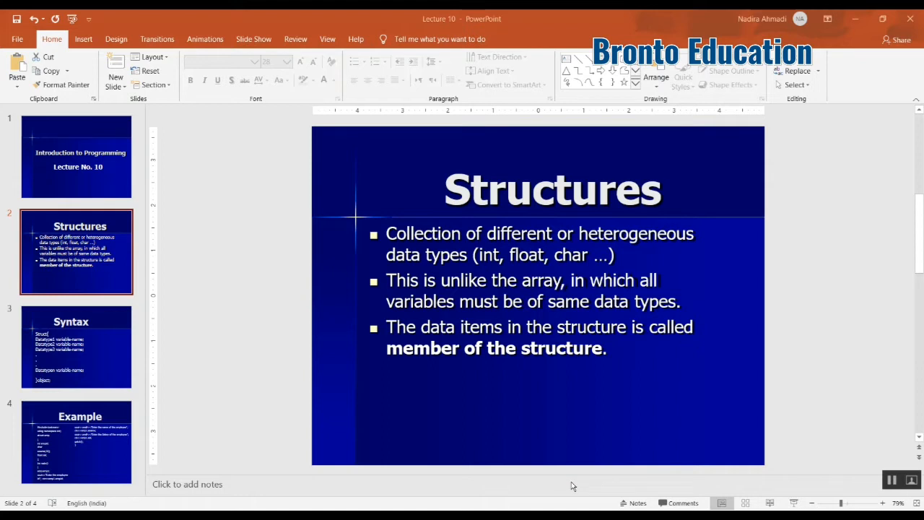
pyautogui.moveTo(109, 356)
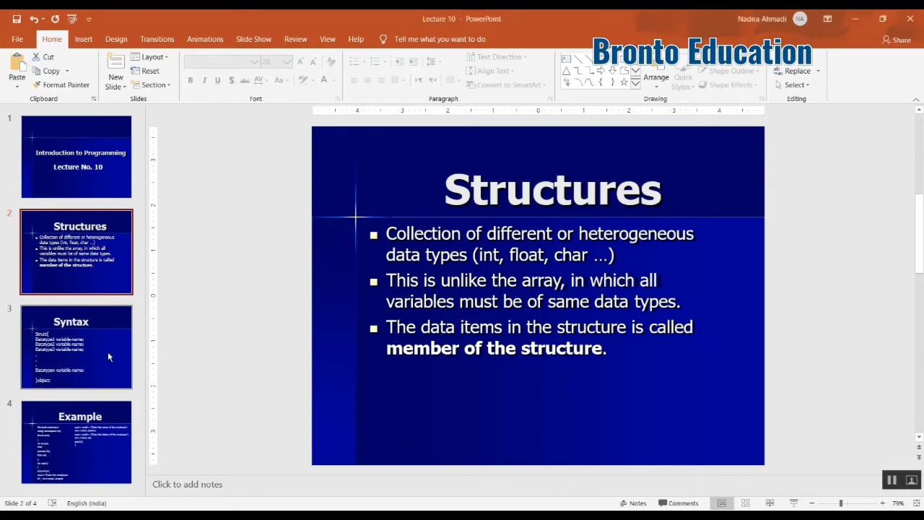
# Review the Syntax slide reading Struct name{, mark the word object, then move to the Example slide.
pyautogui.click(75, 346)
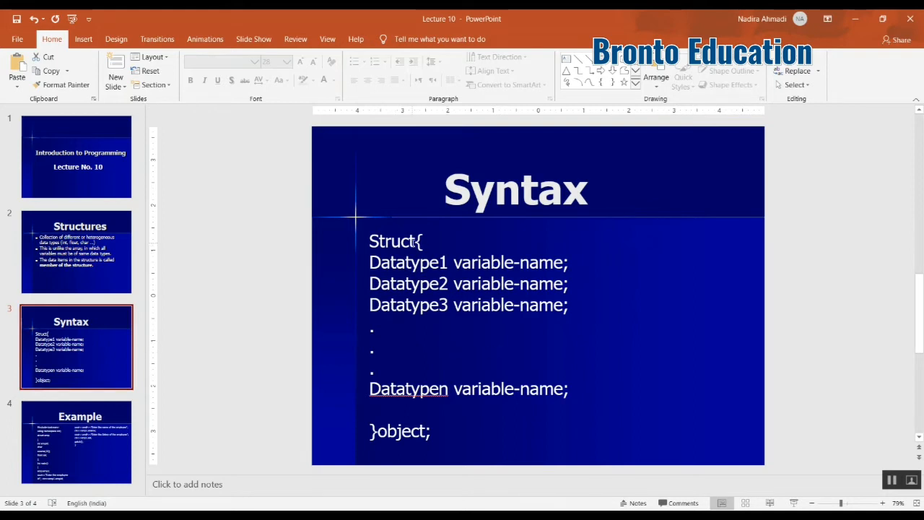
pyautogui.click(468, 339)
pyautogui.write(' name')
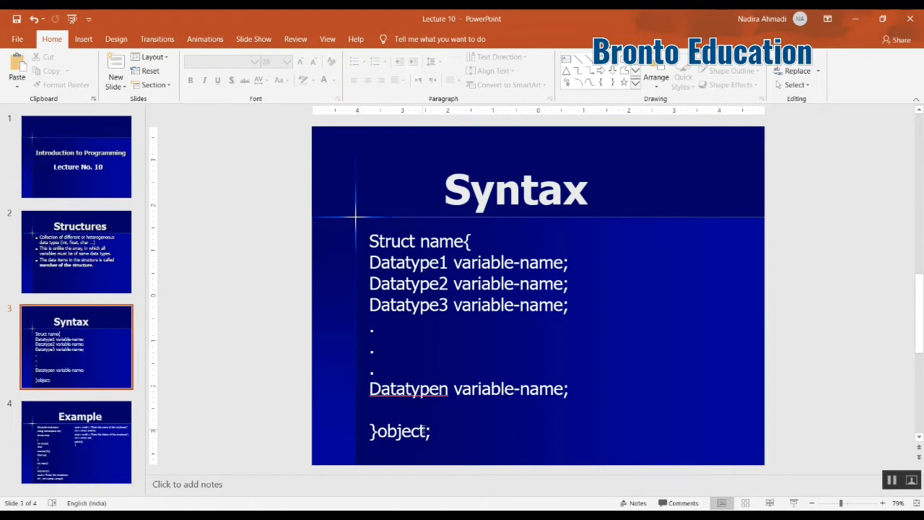
pyautogui.doubleClick(406, 431)
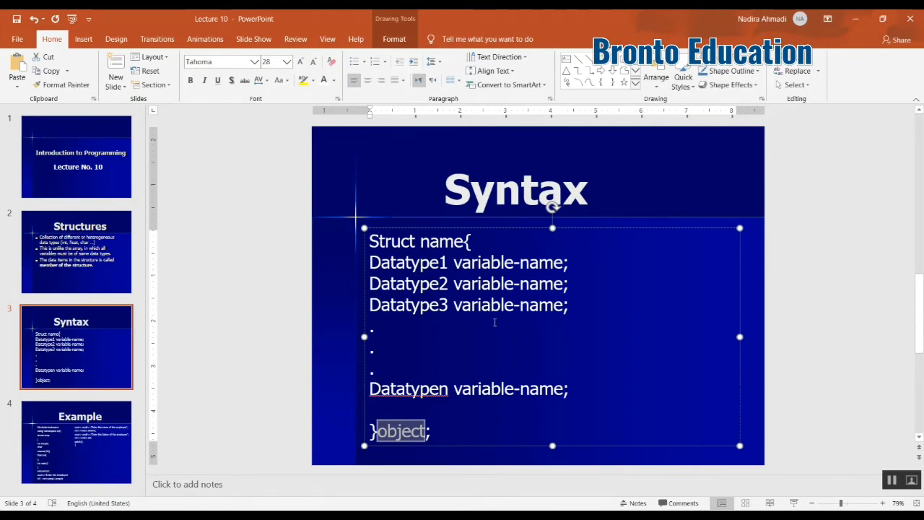
pyautogui.click(76, 442)
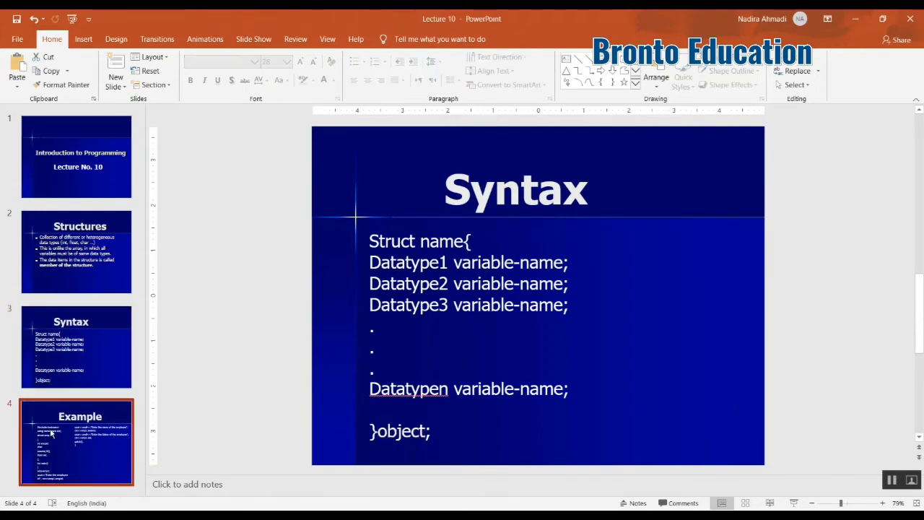
# Show the Example slide before switching to welcome.cpp in Dev-C++.
pyautogui.click(76, 442)
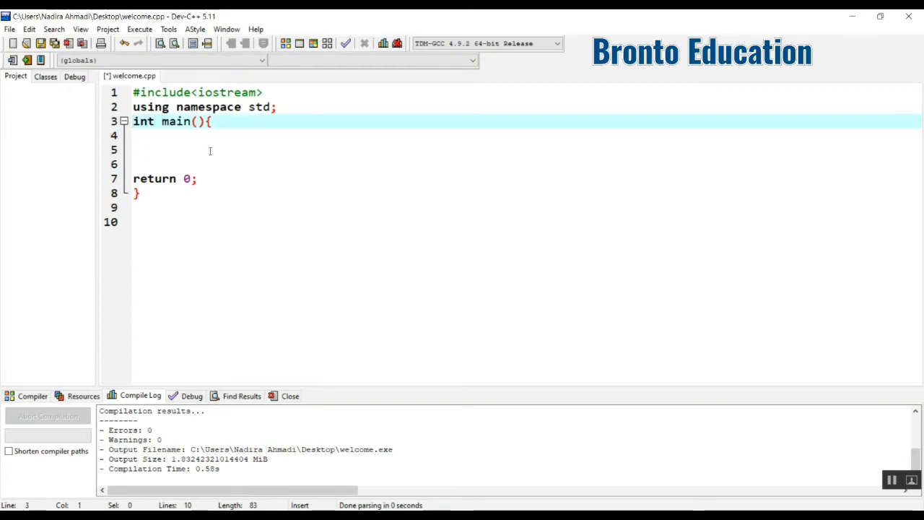
# Write struct emp above main with int members ID and age.
pyautogui.press('Enter')
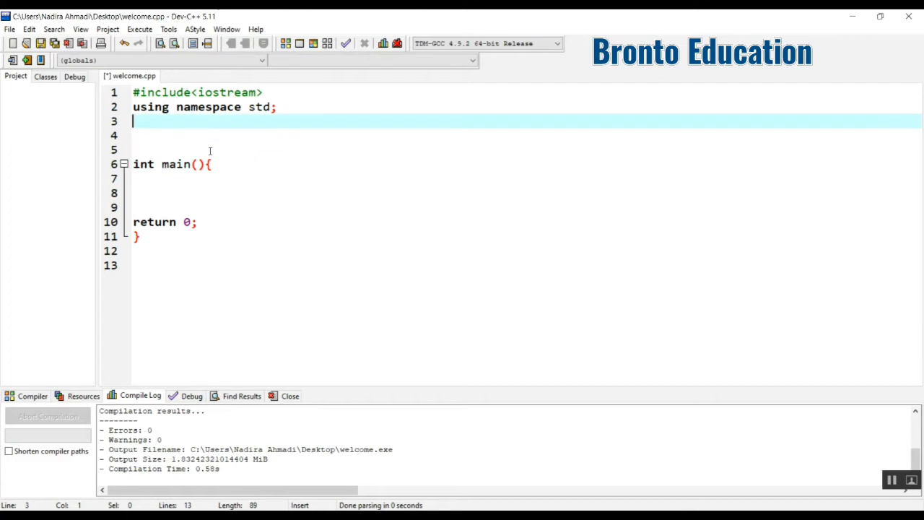
pyautogui.press('Down')
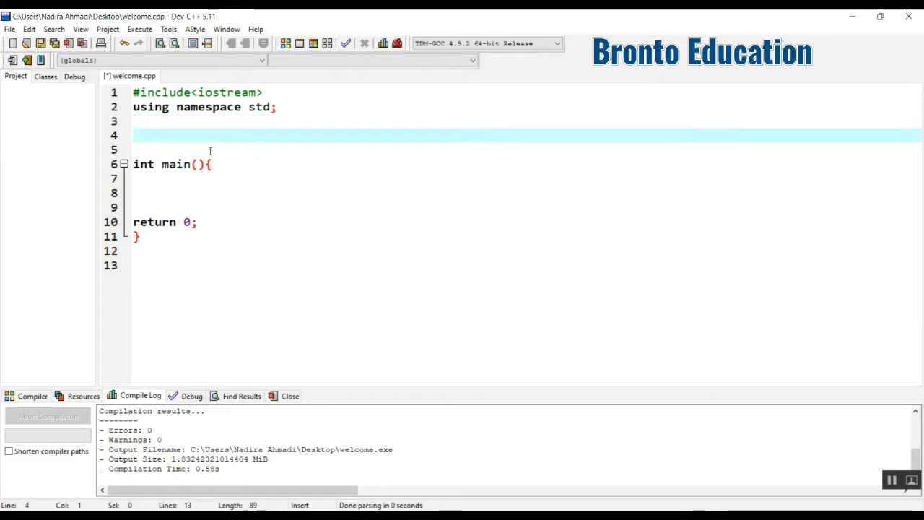
pyautogui.write('struct')
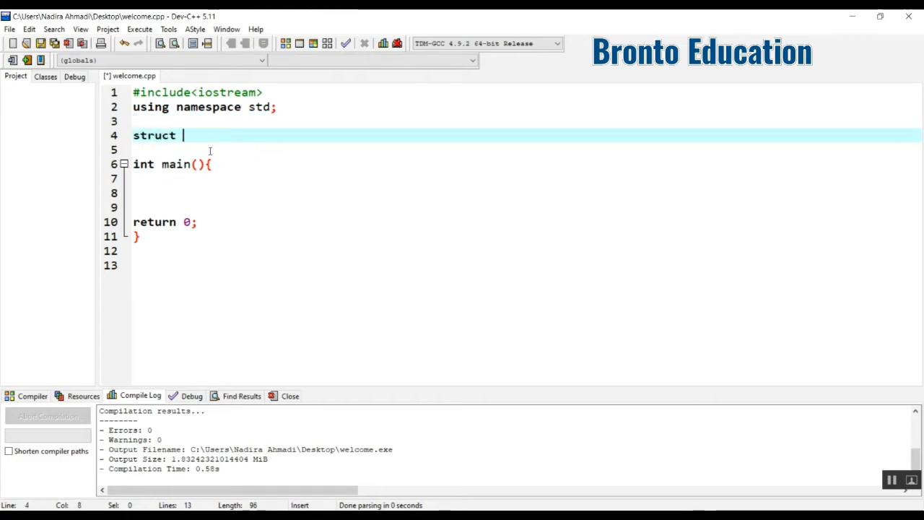
pyautogui.write('emp{')
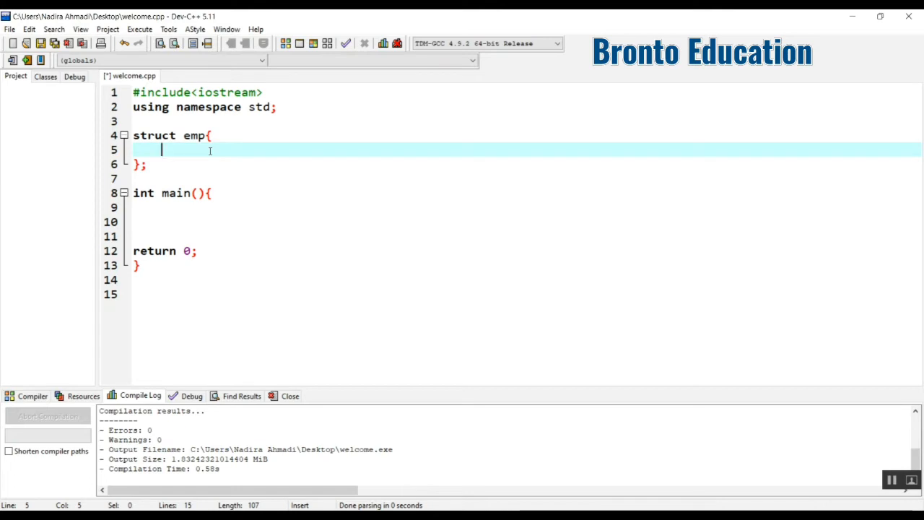
pyautogui.write('int I')
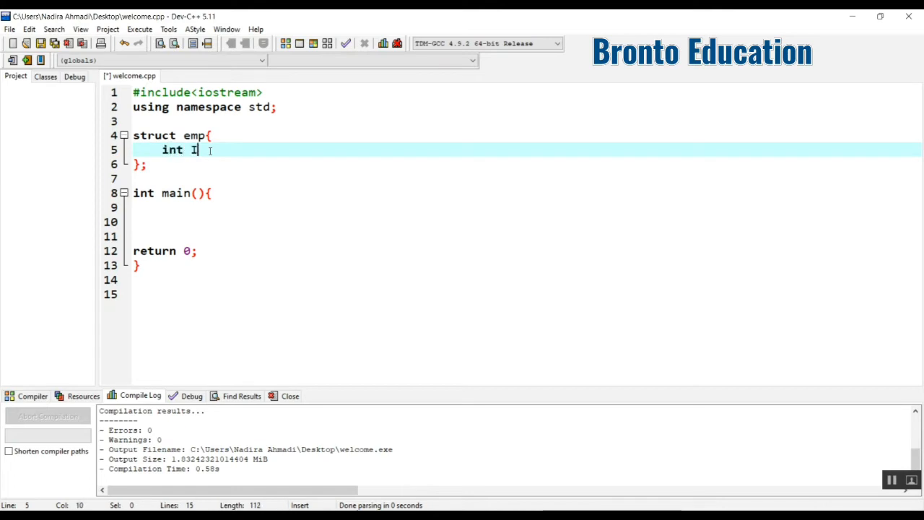
pyautogui.write('D;')
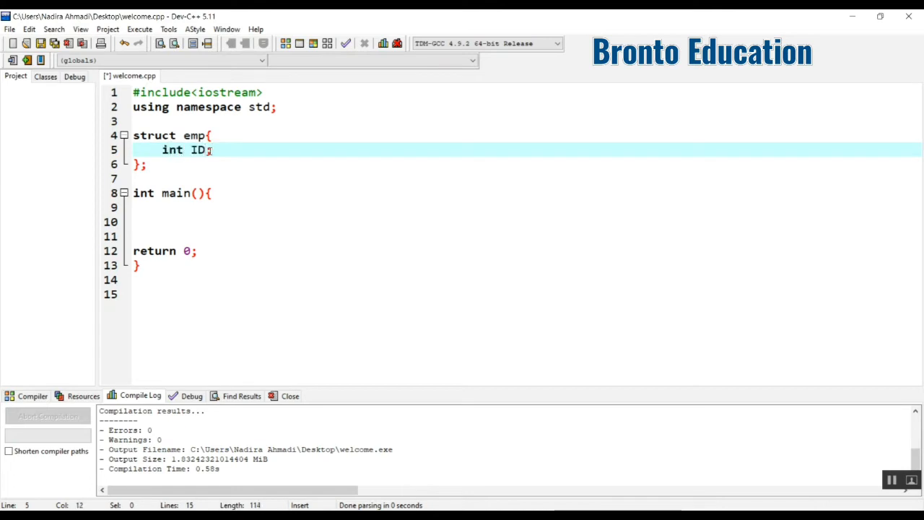
pyautogui.write(';')
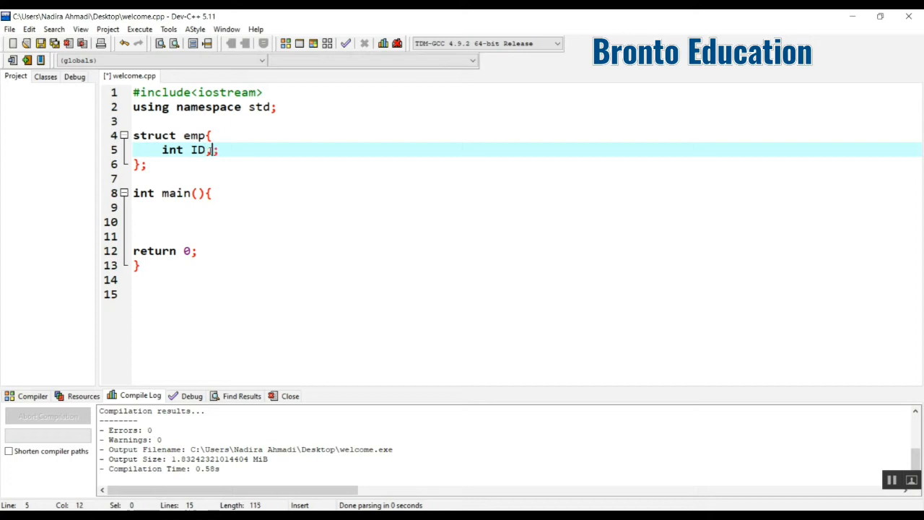
pyautogui.write(',age')
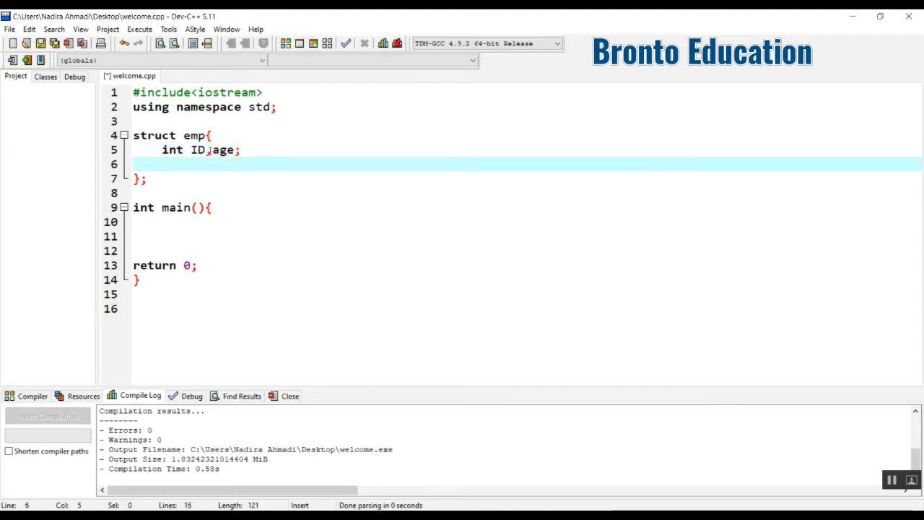
# Start a string name member, then delete the unfinished line.
pyautogui.write('str')
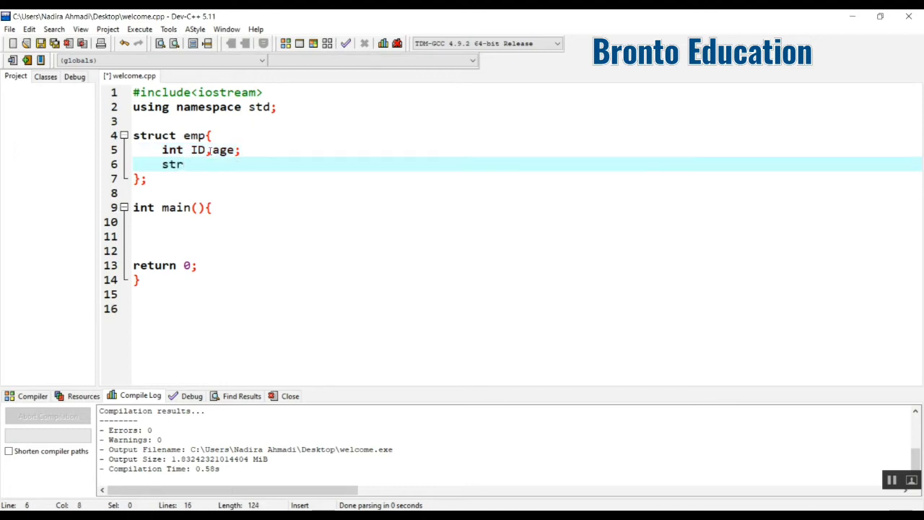
pyautogui.write('ing')
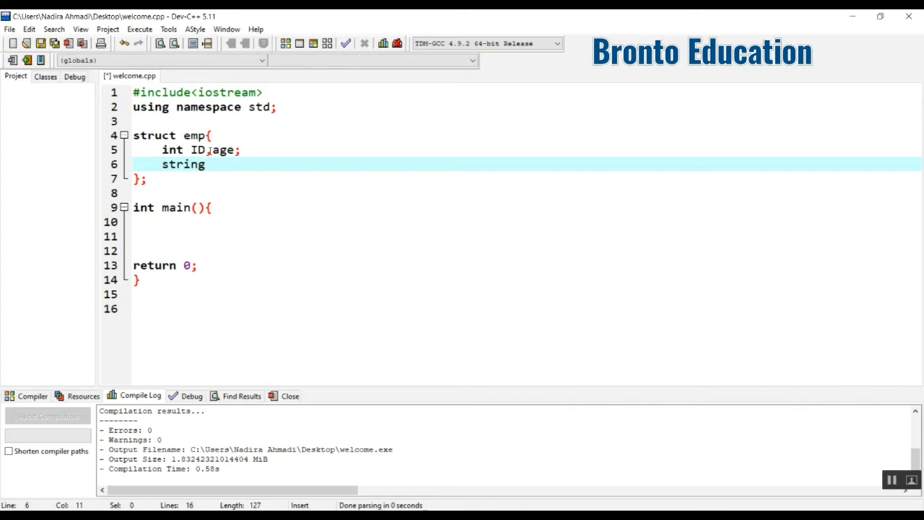
pyautogui.write('name')
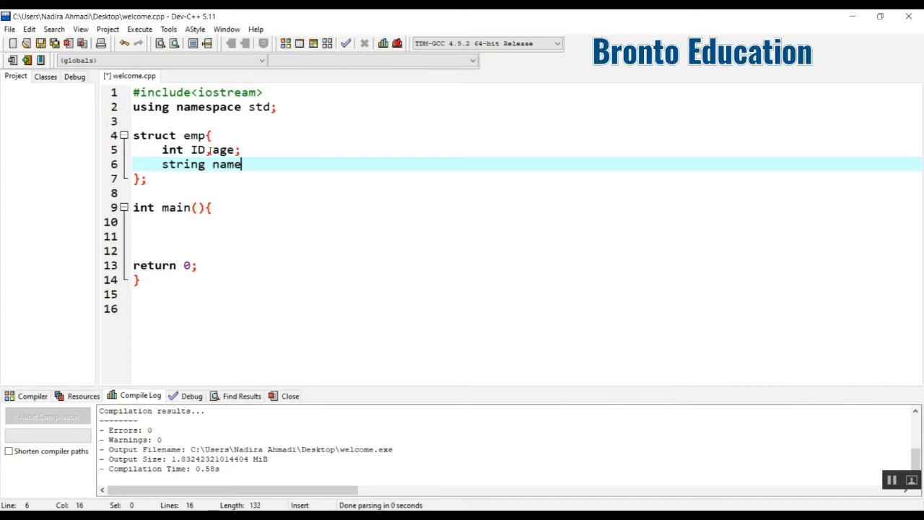
pyautogui.press('BackSpace')
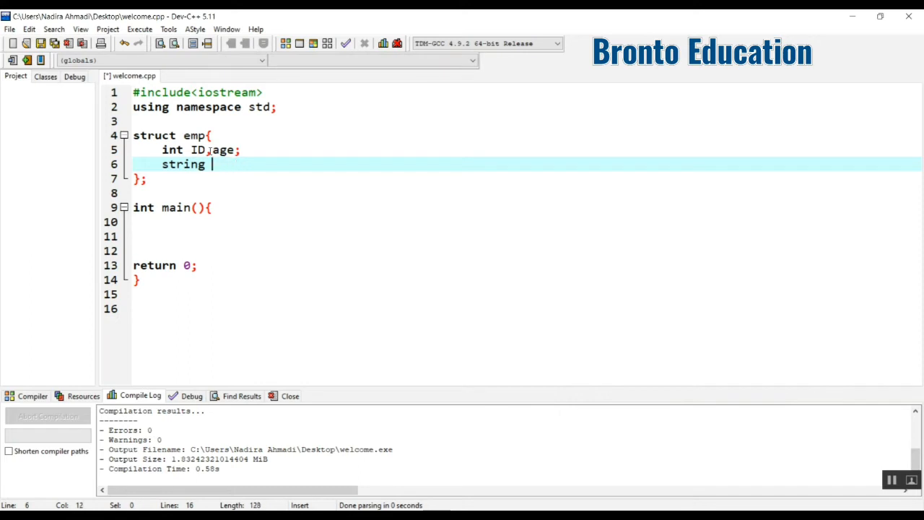
pyautogui.press('BackSpace')
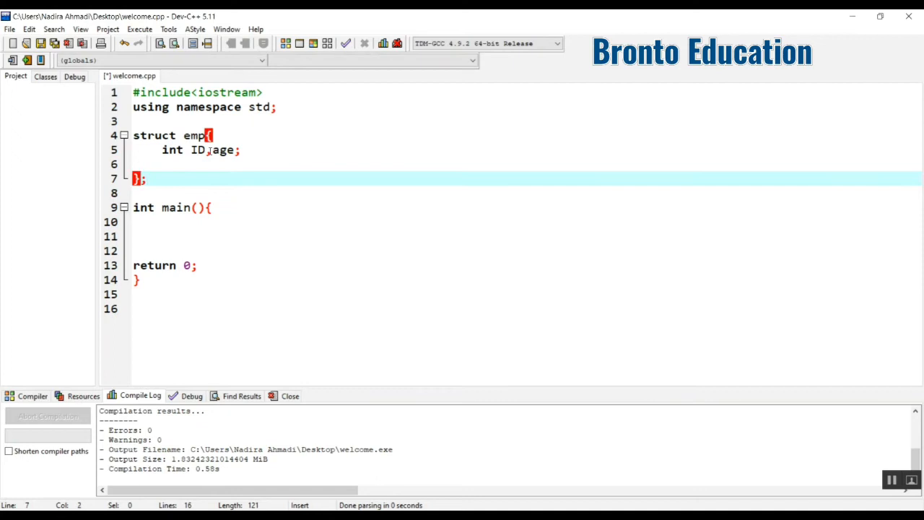
# Declare variable b after the struct's closing brace and move into main's empty body.
pyautogui.write('b')
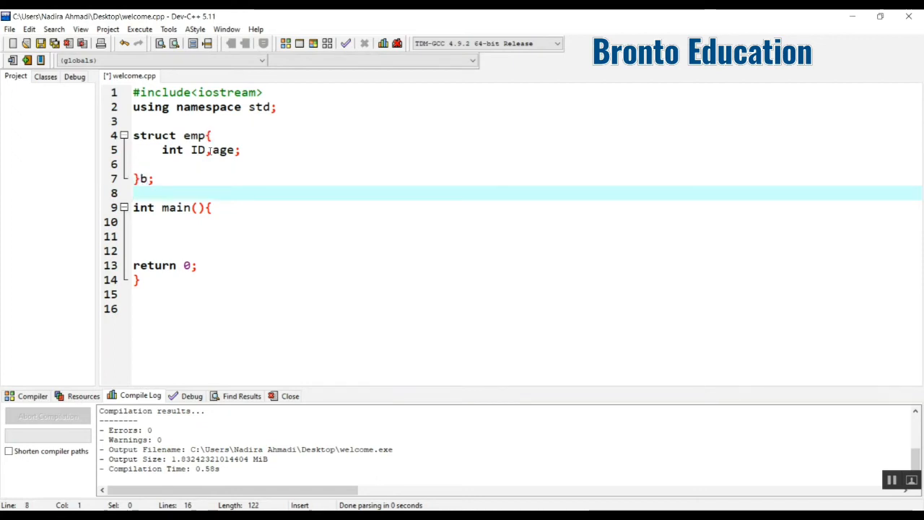
pyautogui.click(160, 148)
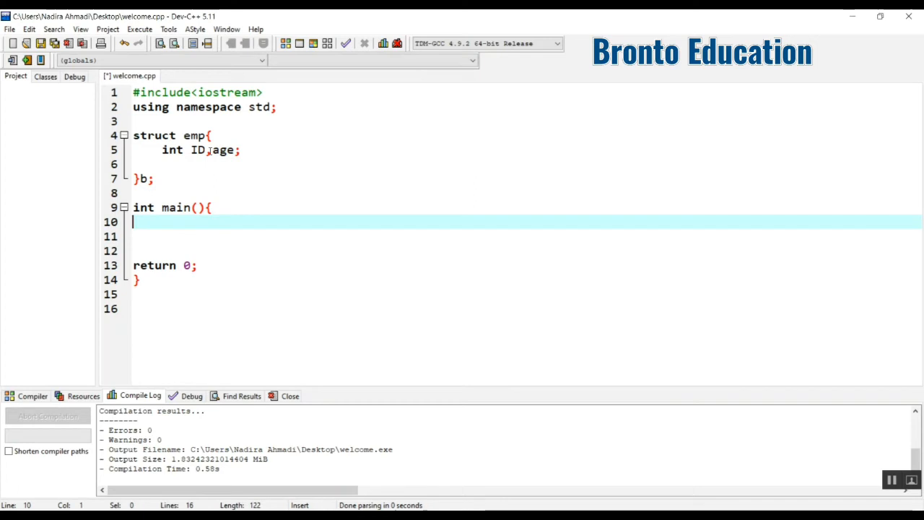
# Write cout<<"enter id of employee" as the first statement in main.
pyautogui.write('cout')
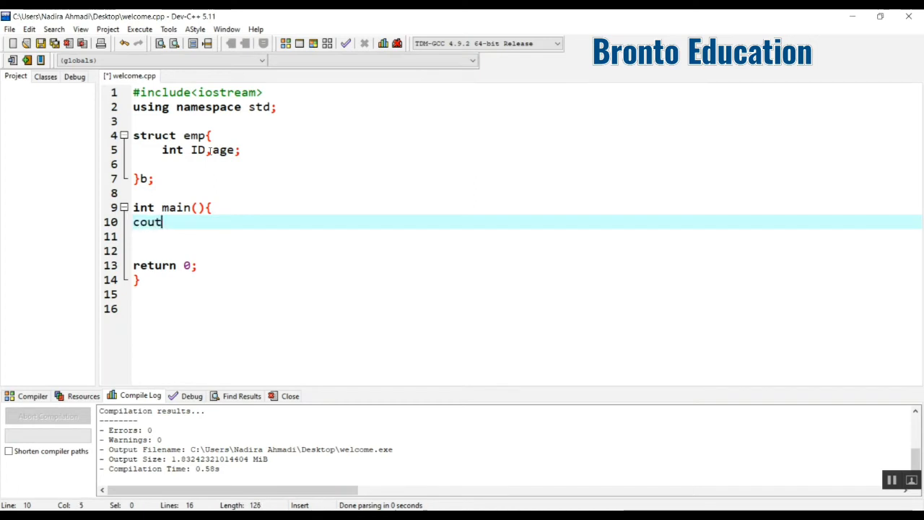
pyautogui.write('<<"')
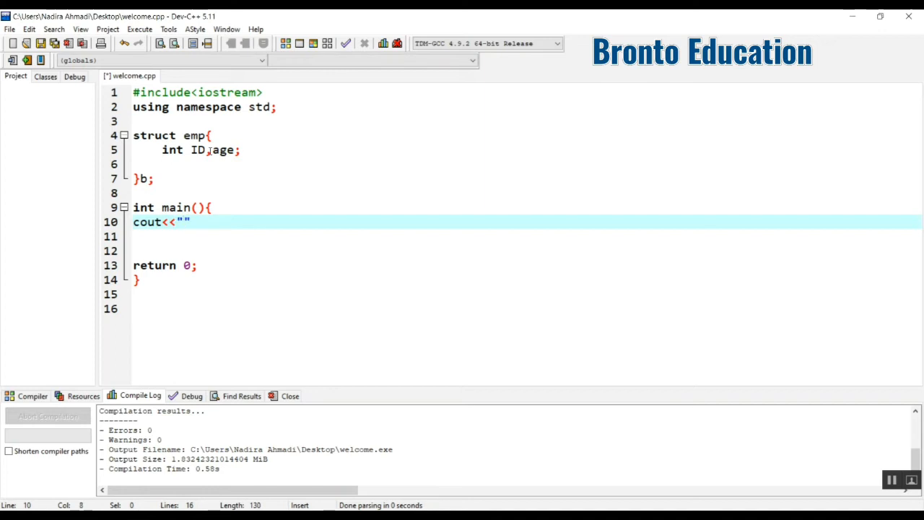
pyautogui.write('wen')
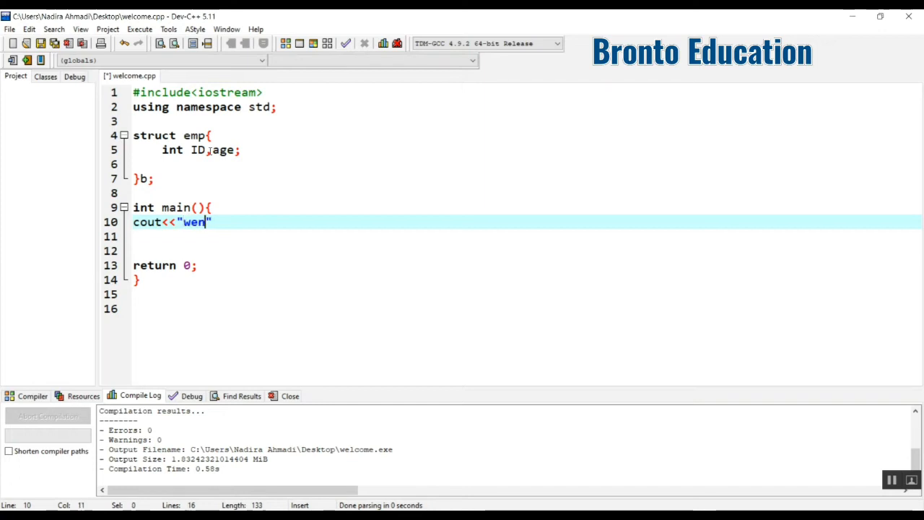
pyautogui.press('BackSpace')
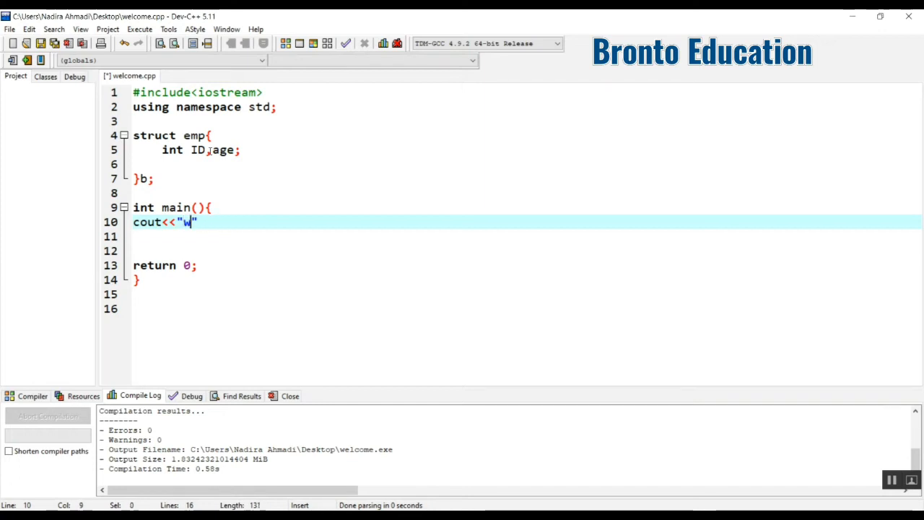
pyautogui.write('enter')
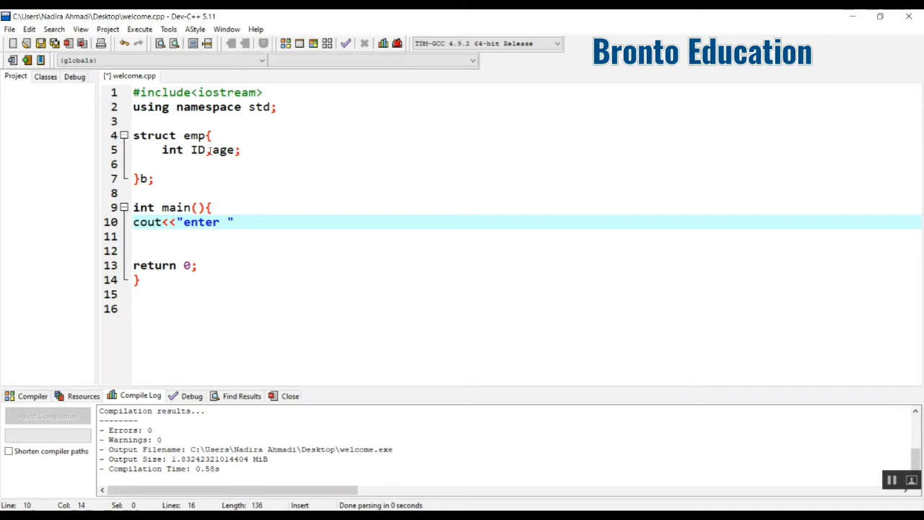
pyautogui.write('id d')
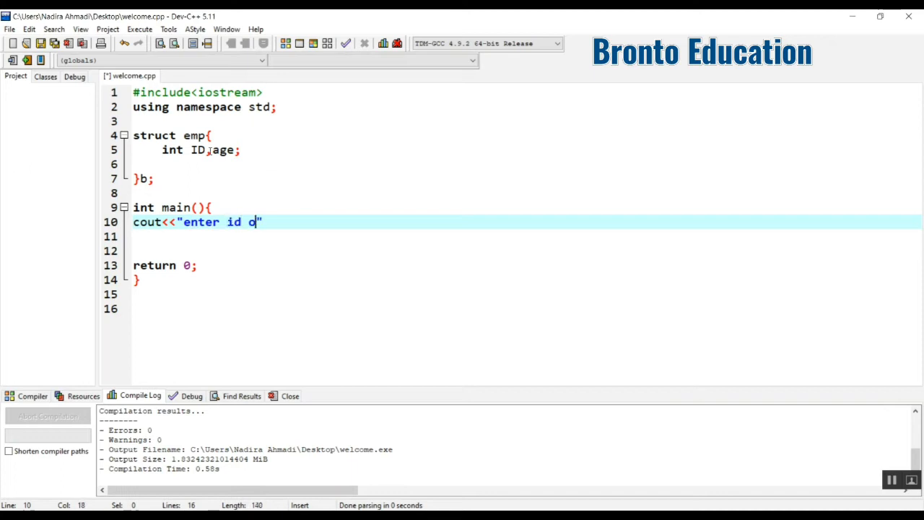
pyautogui.write('of emplo')
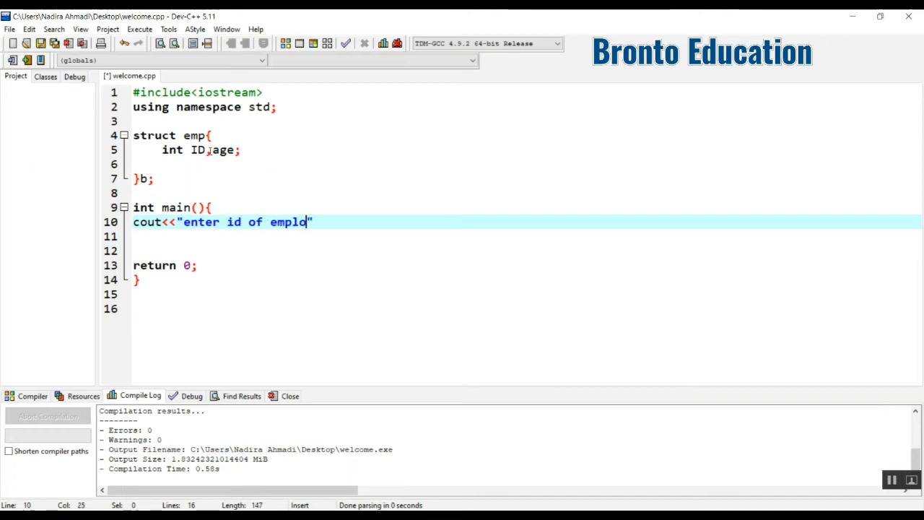
pyautogui.write('yee')
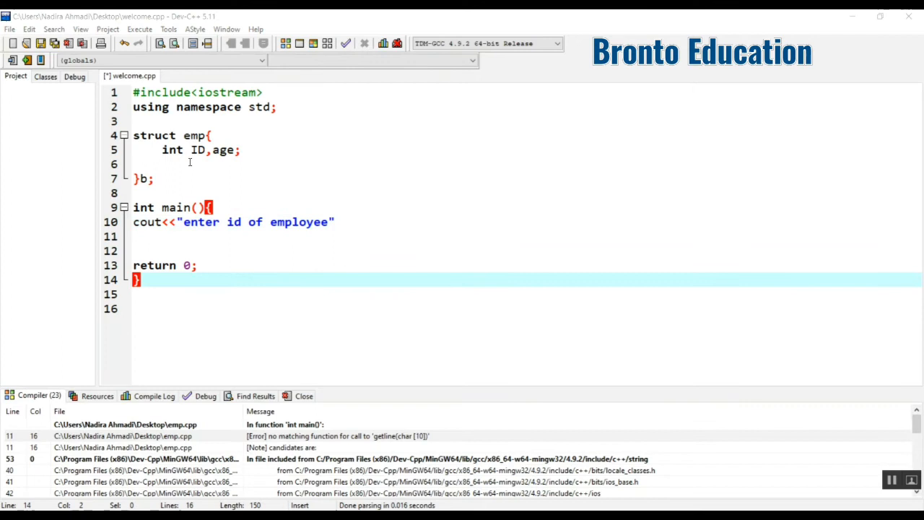
# Add the member char name[10]; to struct emp.
pyautogui.write('char')
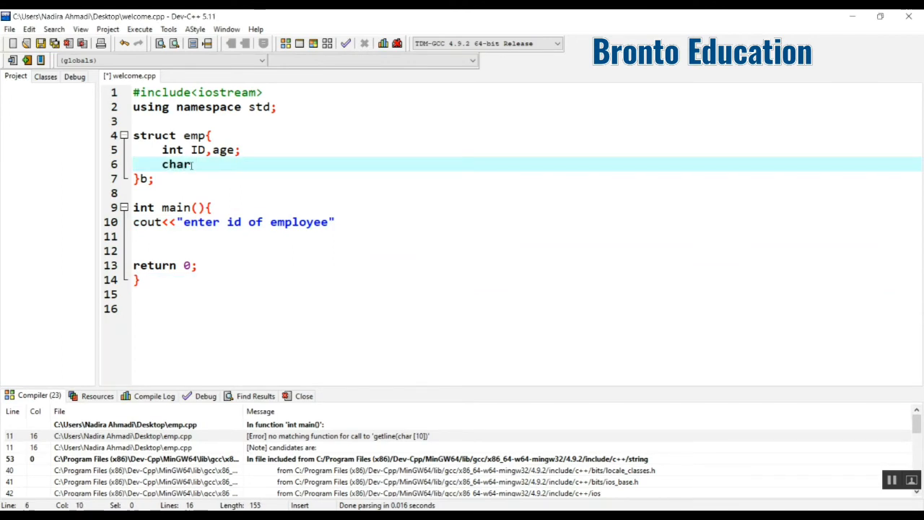
pyautogui.write('name[]')
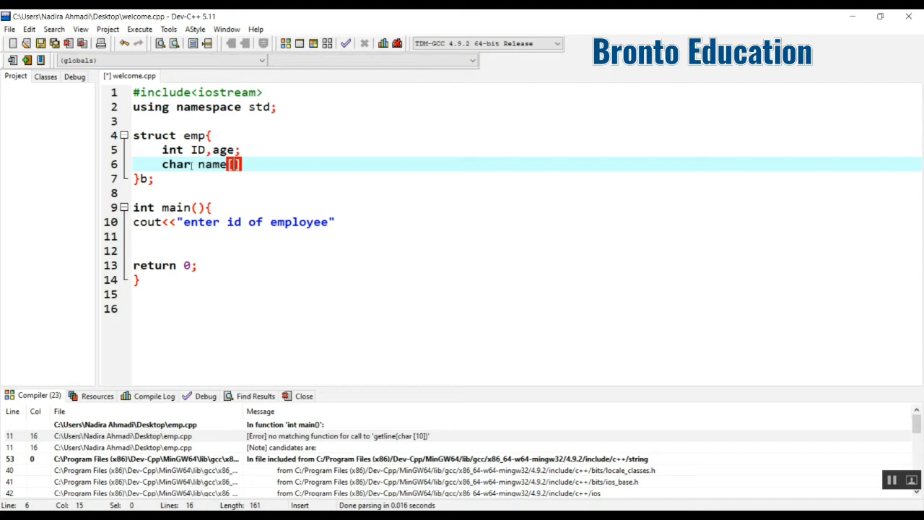
pyautogui.write('10')
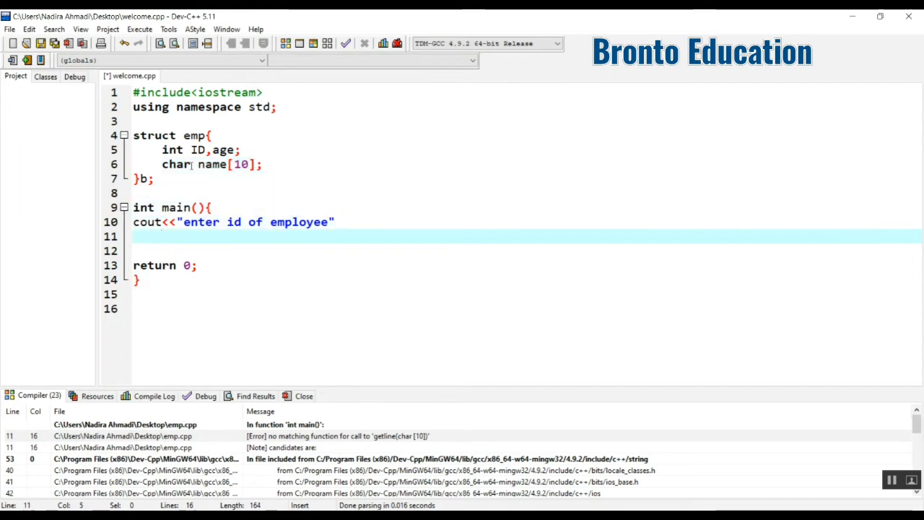
# Write cin>>b->ID; under the prompt, picking ID from autocomplete.
pyautogui.write('cin>>')
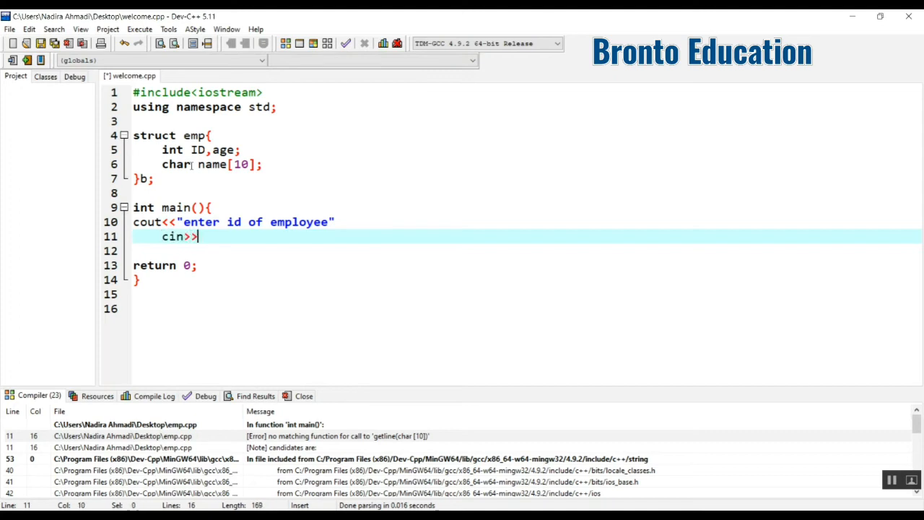
pyautogui.write('.')
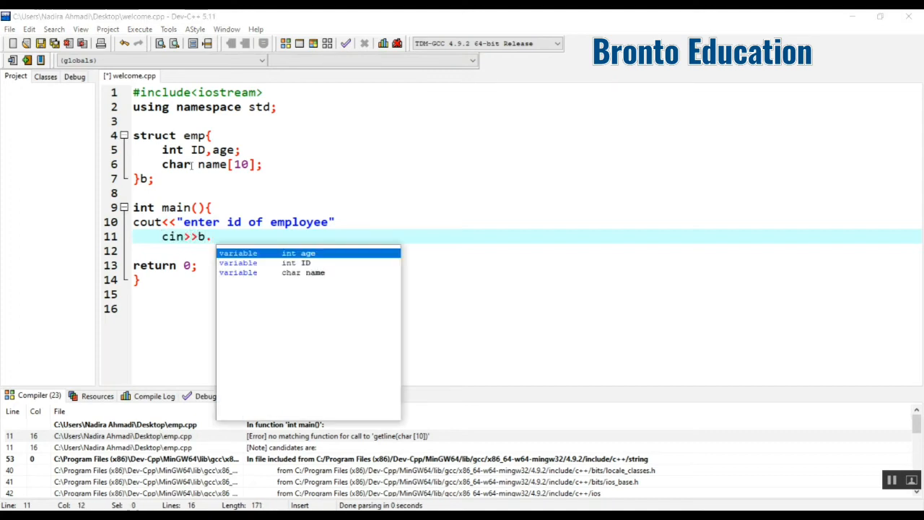
pyautogui.press('Backspace')
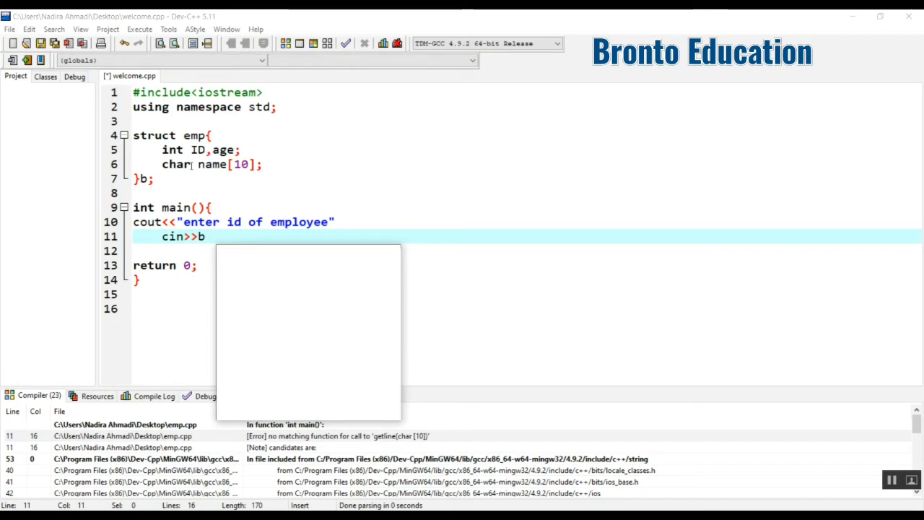
pyautogui.write('-')
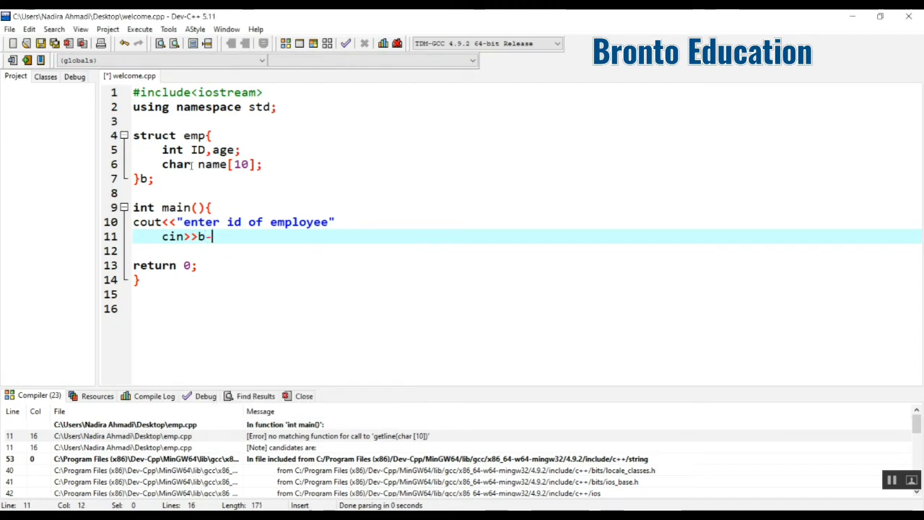
pyautogui.write('>')
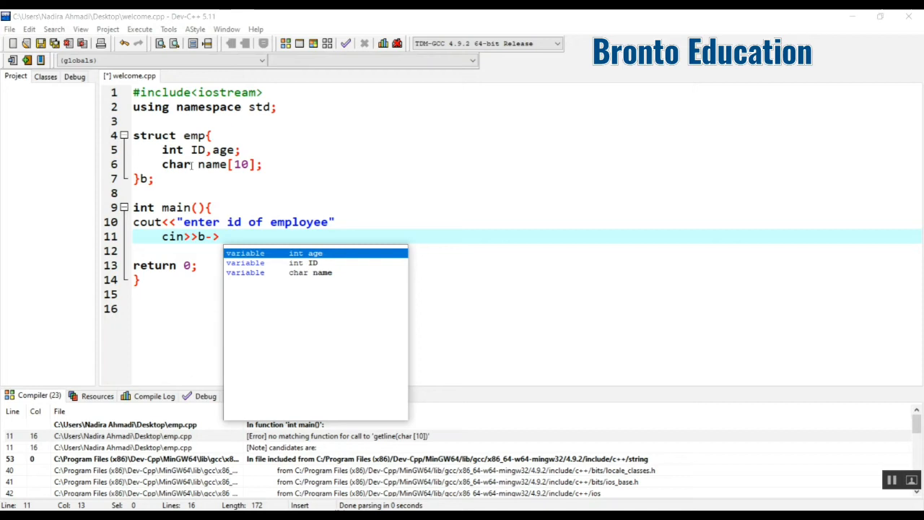
pyautogui.press('Down')
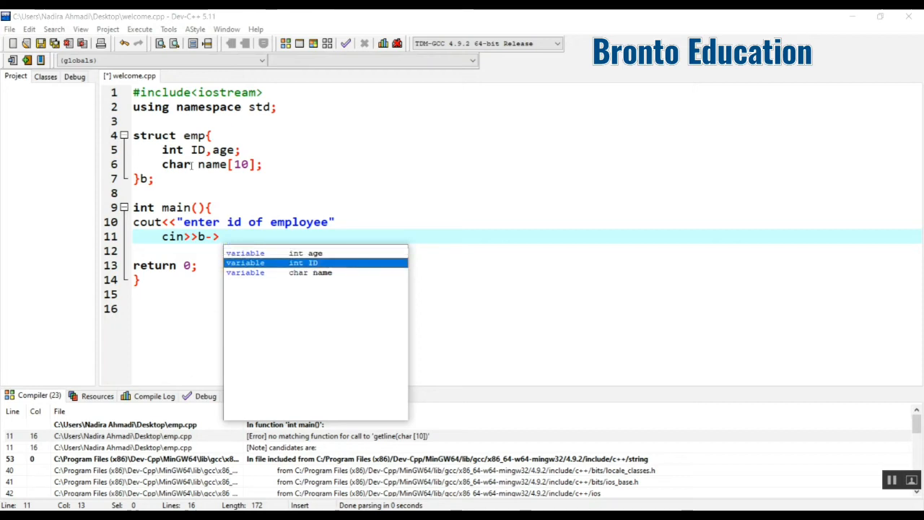
pyautogui.write('ID')
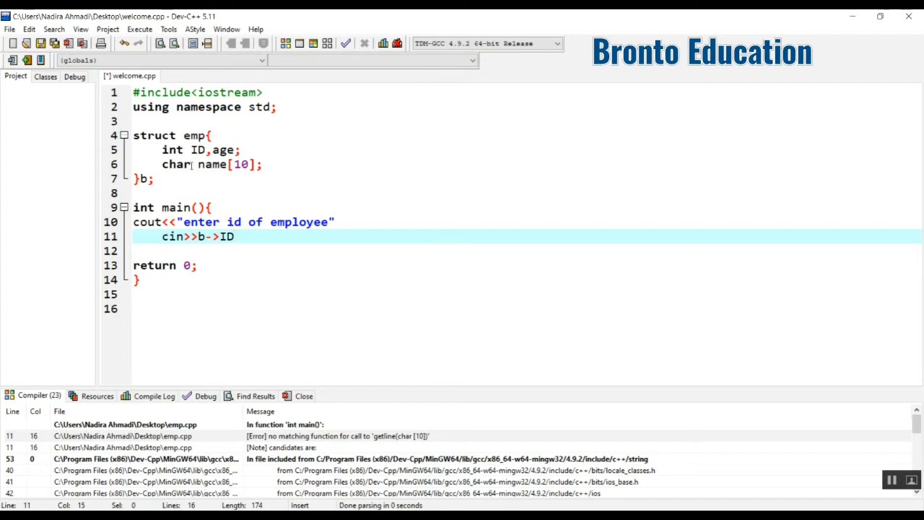
pyautogui.press('Return')
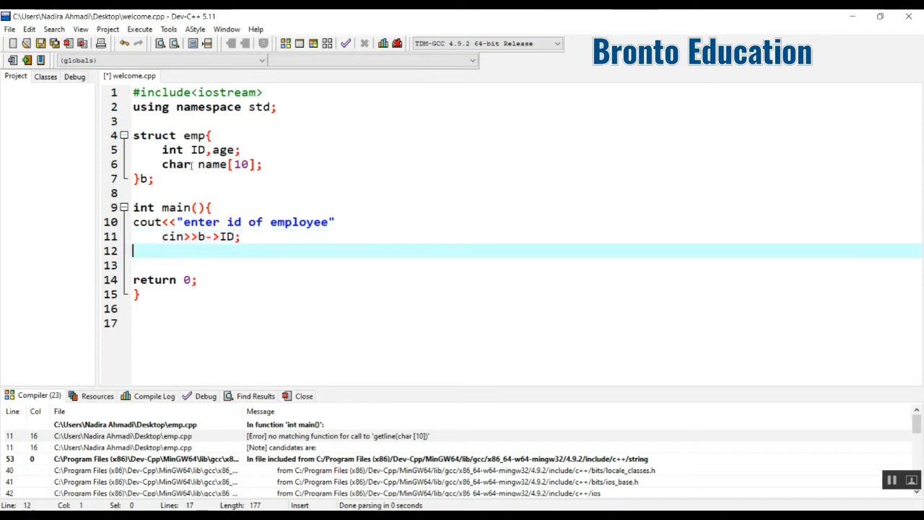
# Write cout<<"enter name of employee:\n"; as the next prompt.
pyautogui.write('cout<<')
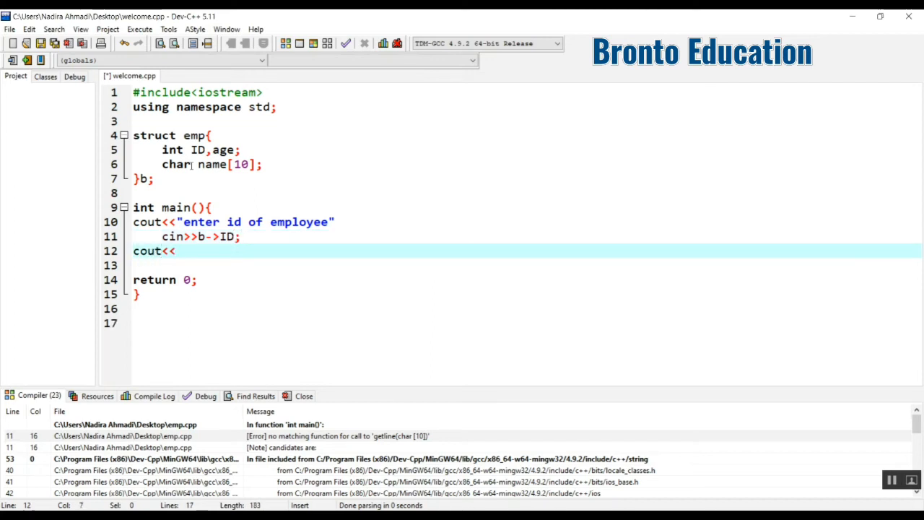
pyautogui.write('"enter "')
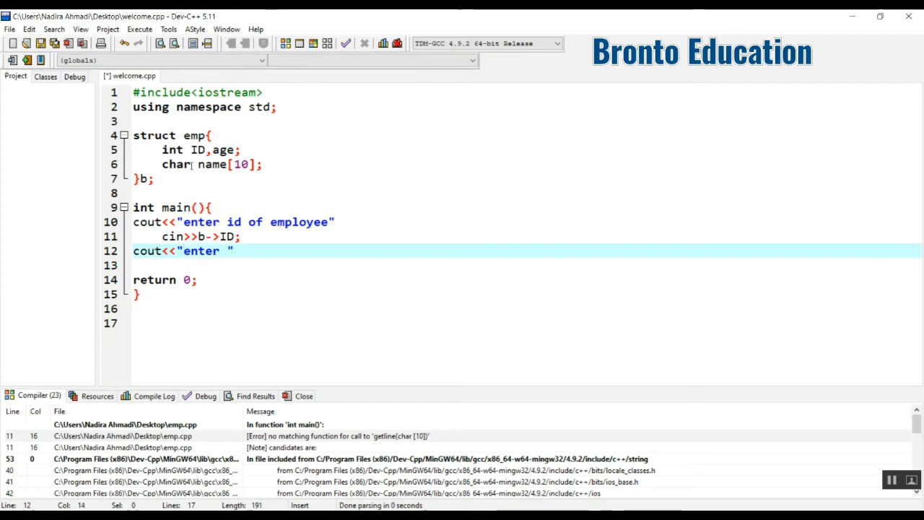
pyautogui.write('name of e')
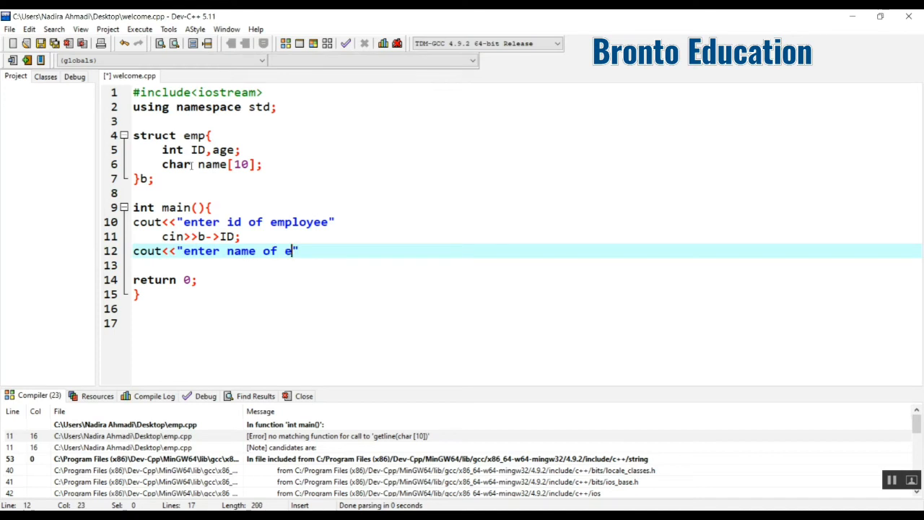
pyautogui.write('mployee')
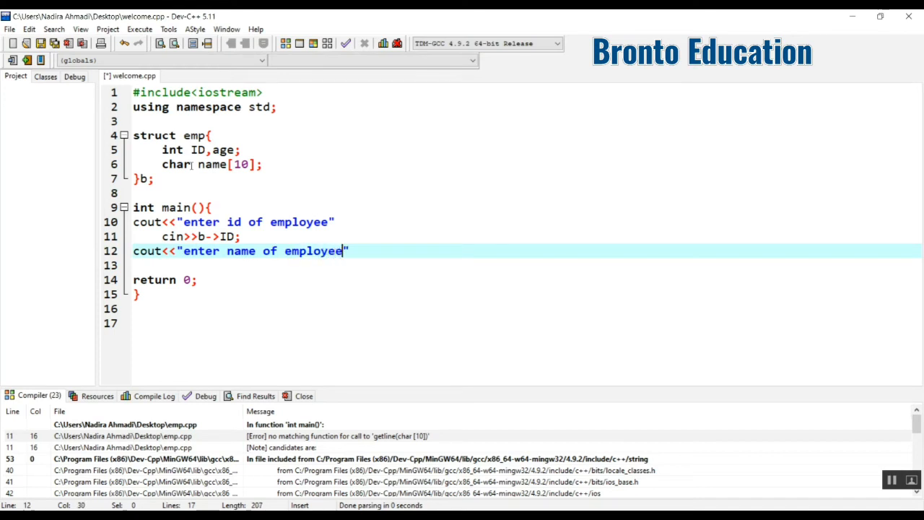
pyautogui.write(':')
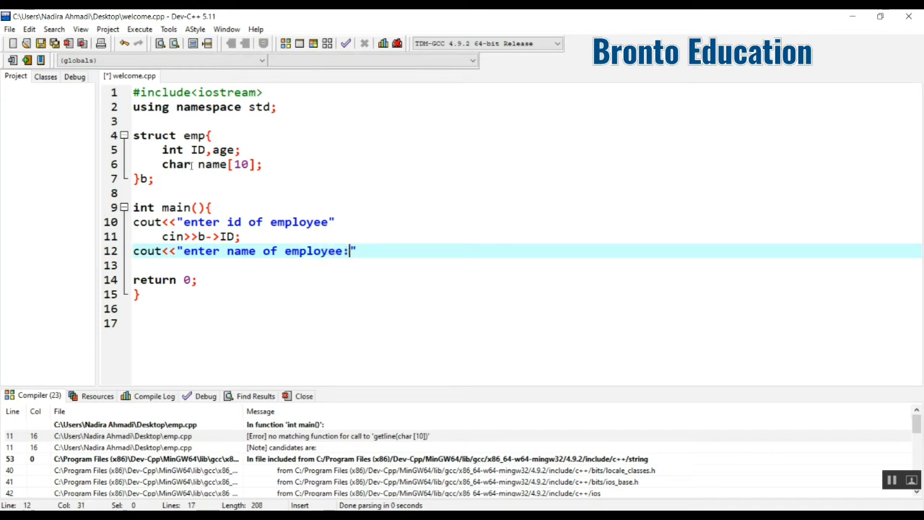
pyautogui.write('\\n')
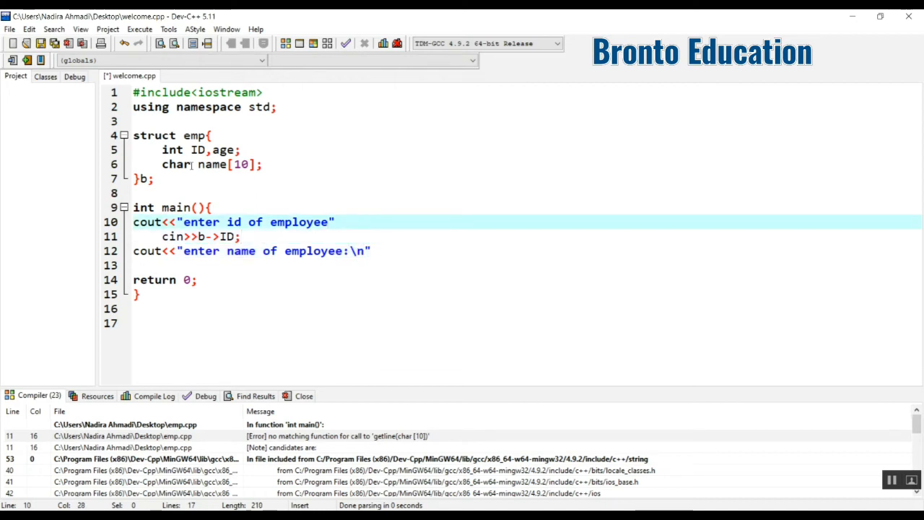
pyautogui.write(':\\n')
pyautogui.click(511, 252)
pyautogui.write(';')
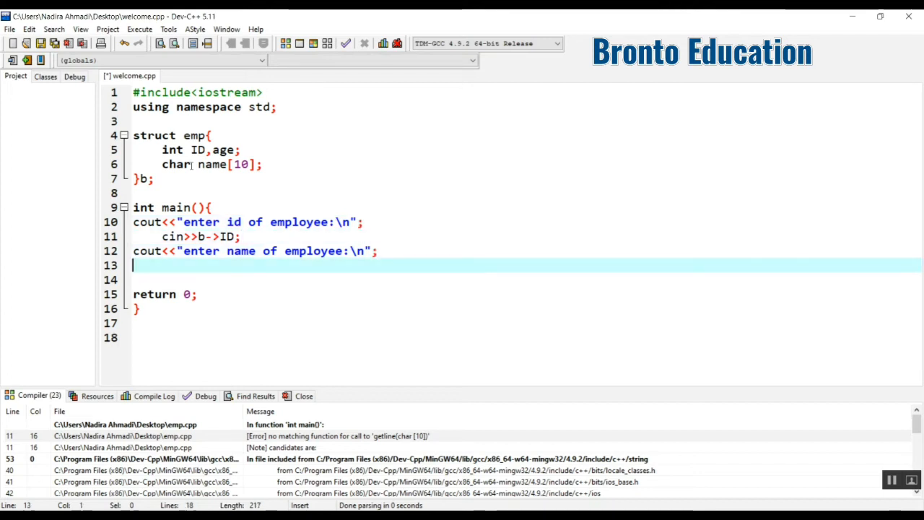
# Read the name with cin>>b->name; and begin the next cout statement.
pyautogui.write('cin')
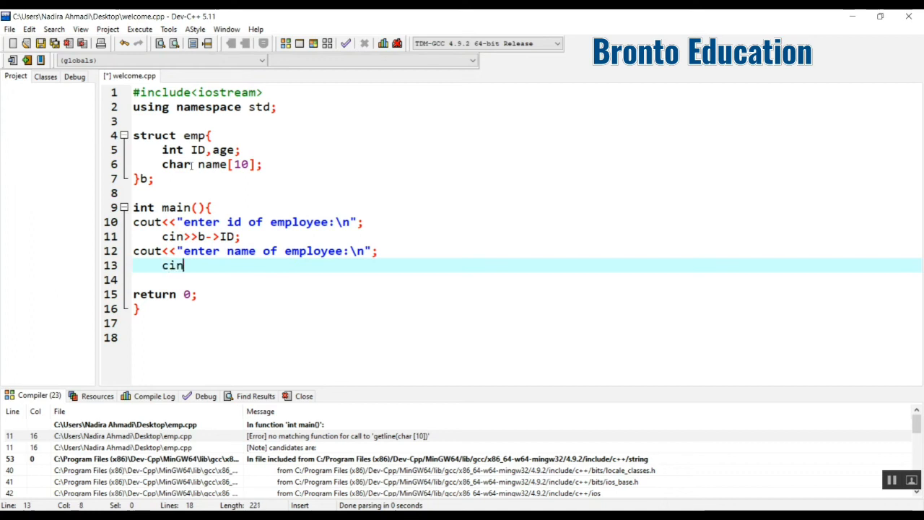
pyautogui.write('>>b')
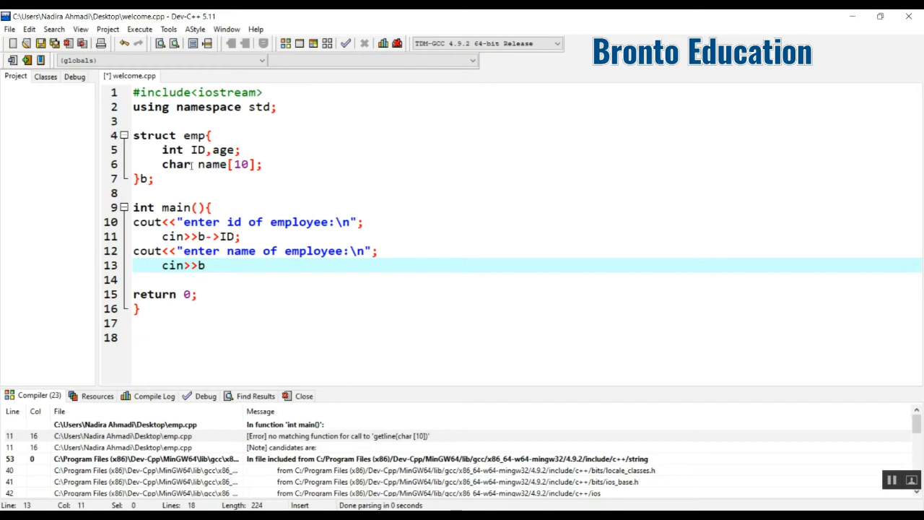
pyautogui.write('>')
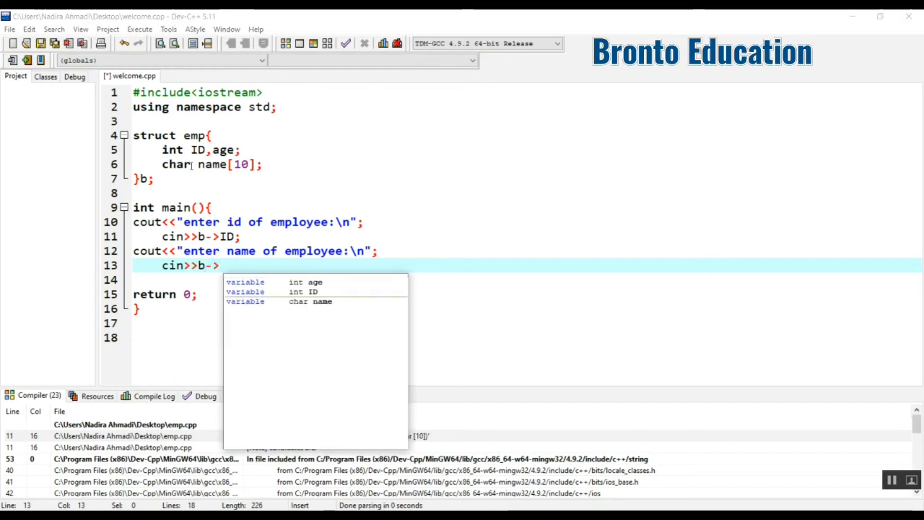
pyautogui.write('name;')
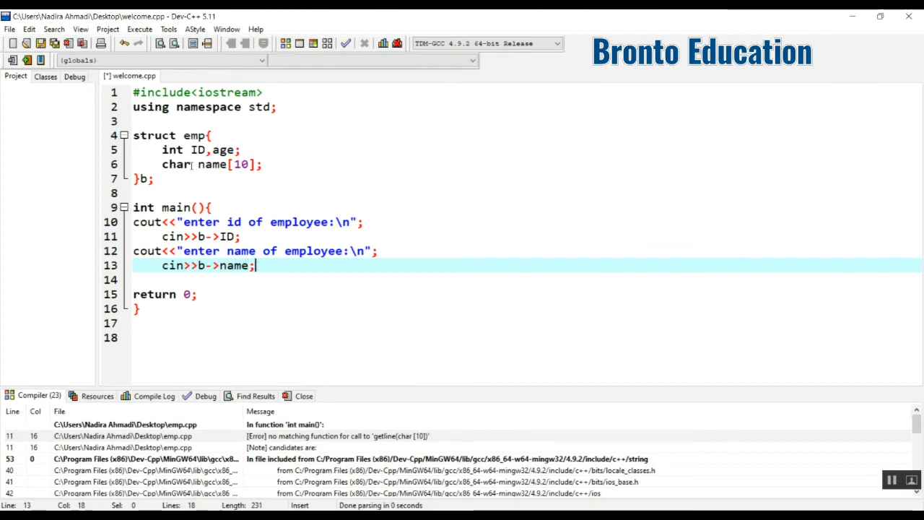
pyautogui.write('cout')
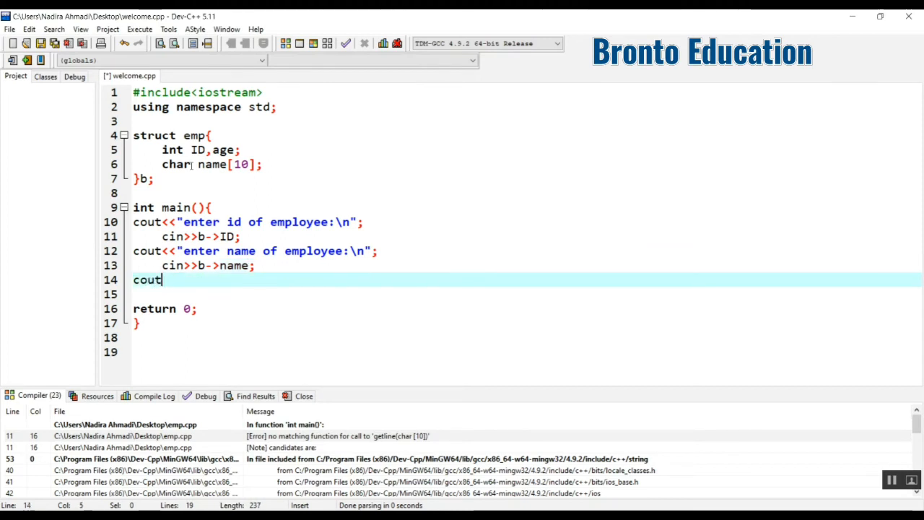
# Write cout<<"enter age of employee:\n"; followed by cin>>b->age;.
pyautogui.write('<<"enter')
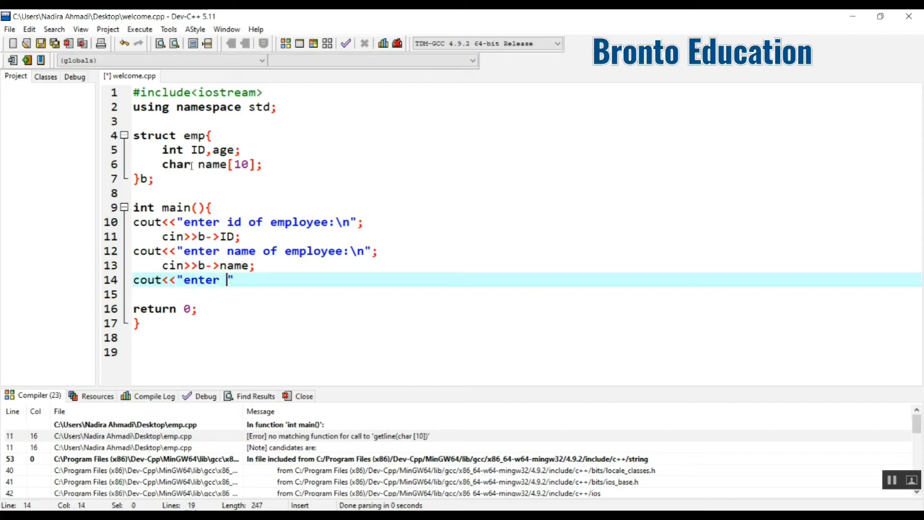
pyautogui.write('age of emplo')
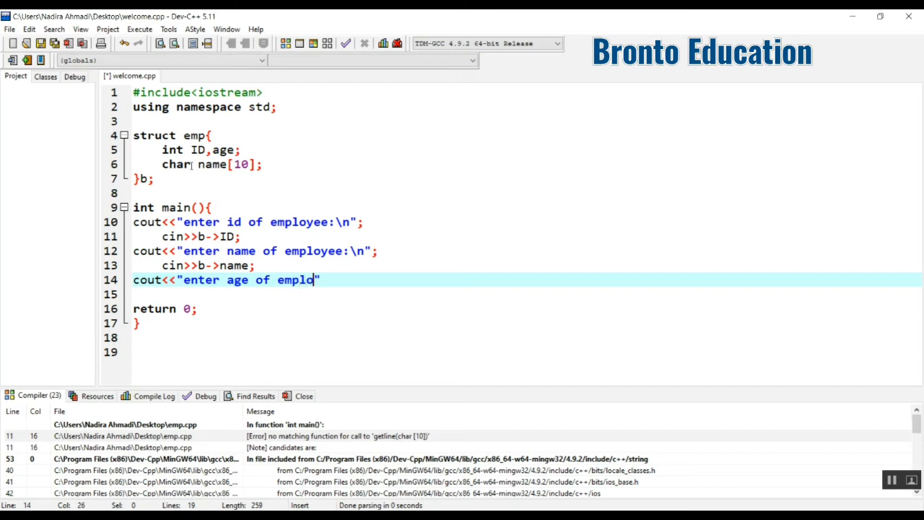
pyautogui.write('yee\\n')
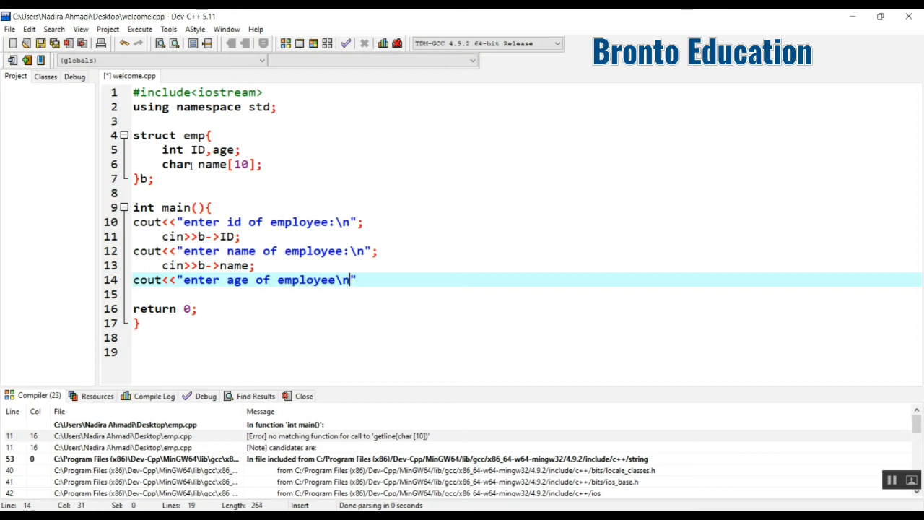
pyautogui.write(':\\n')
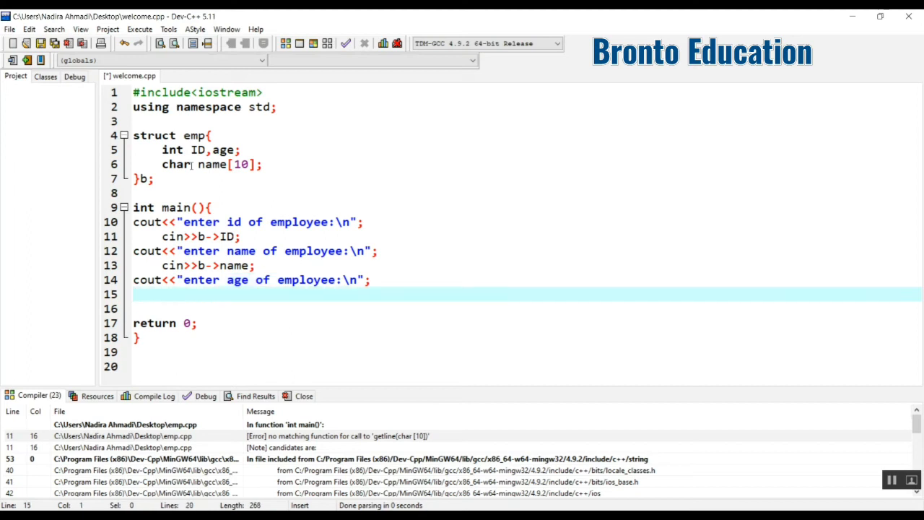
pyautogui.write('cin>>')
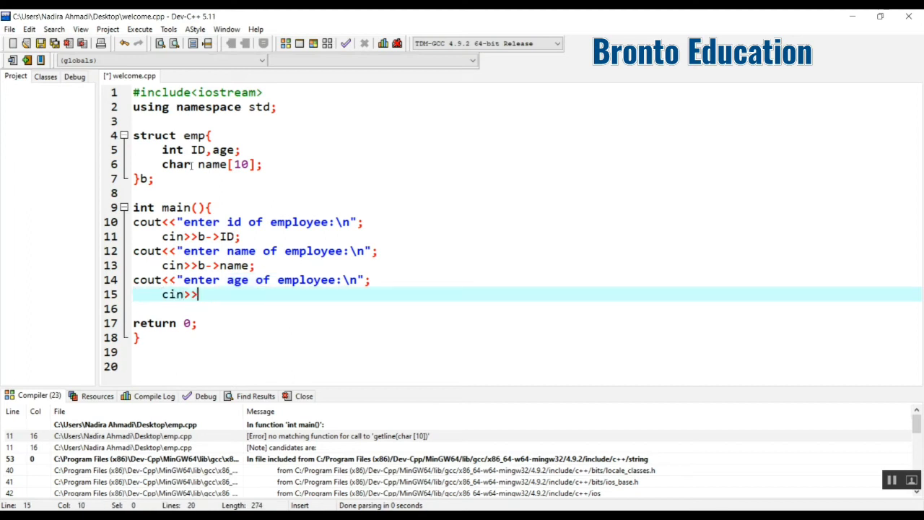
pyautogui.write('b->age;')
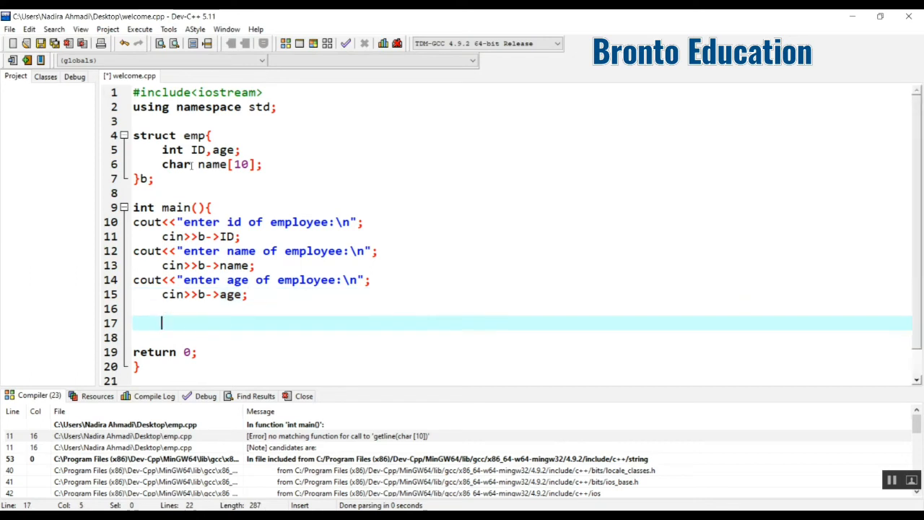
# Write cout<<"employee\n"<<b->ID<<"\t" to start the output line.
pyautogui.write('cout')
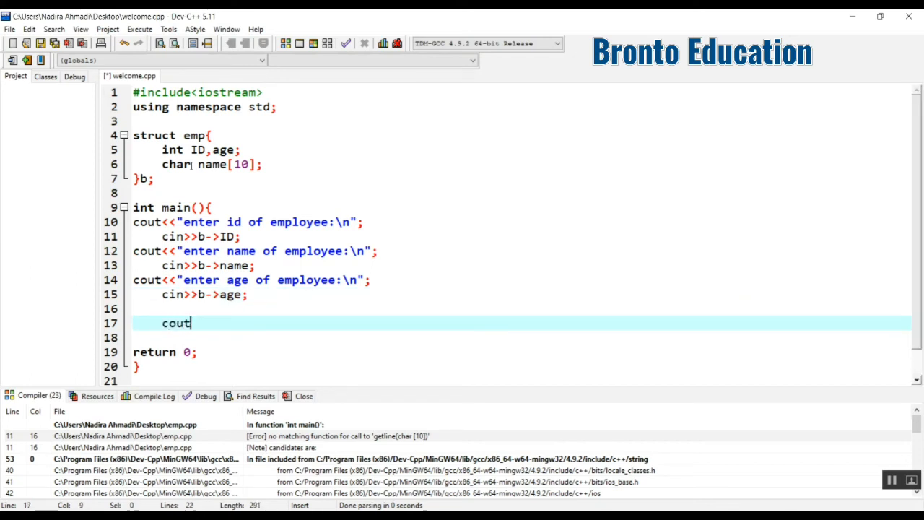
pyautogui.write('<<')
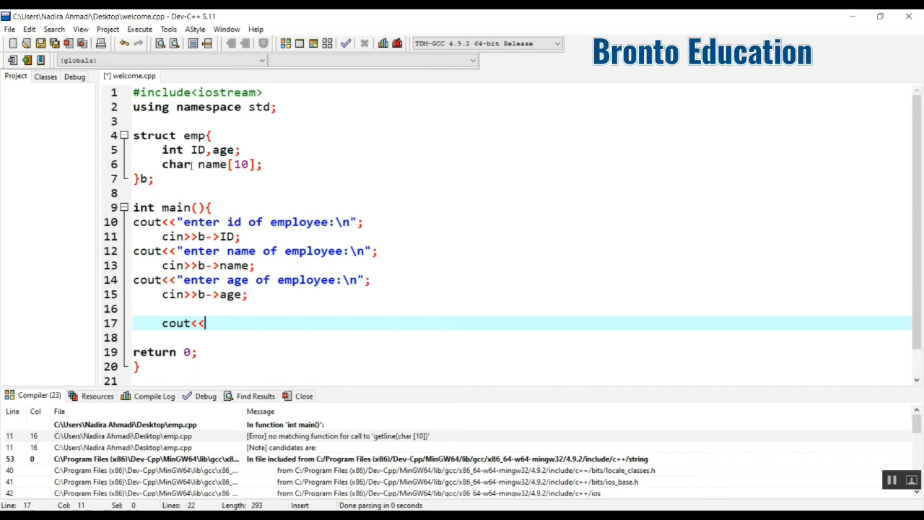
pyautogui.write('"')
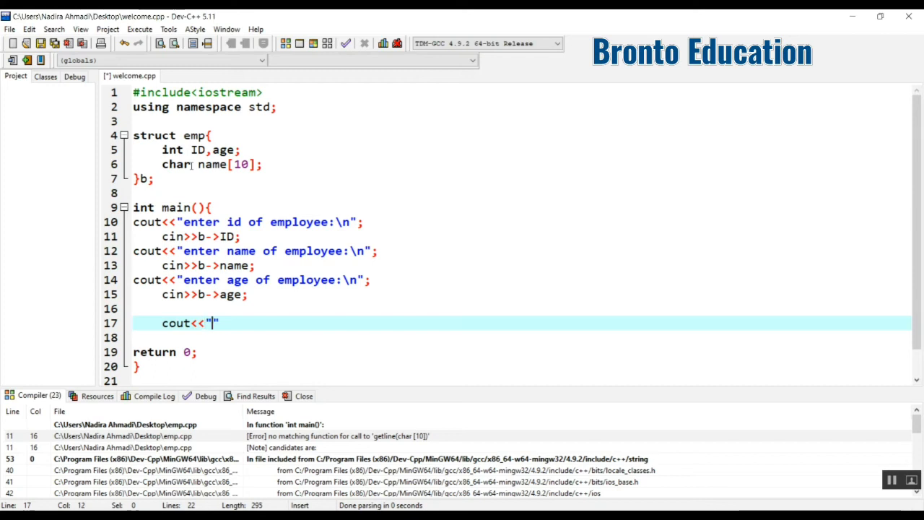
pyautogui.write('employee')
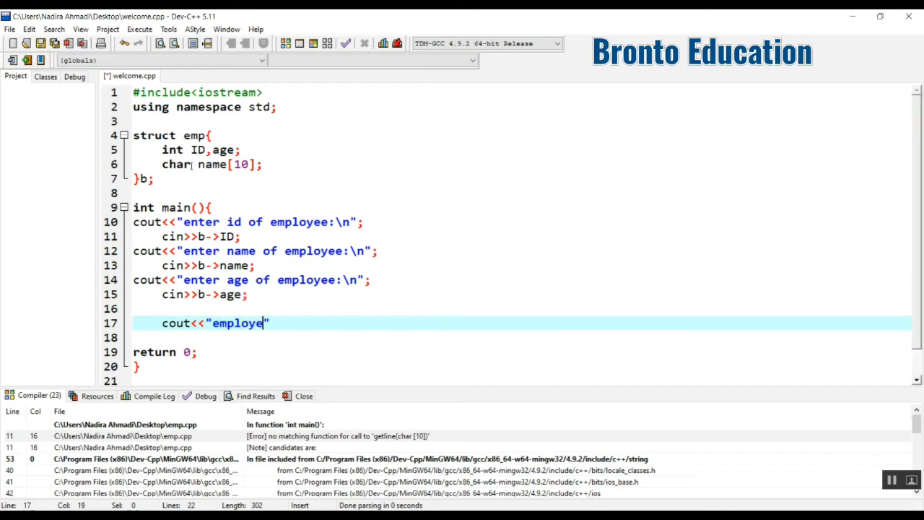
pyautogui.write('\\n')
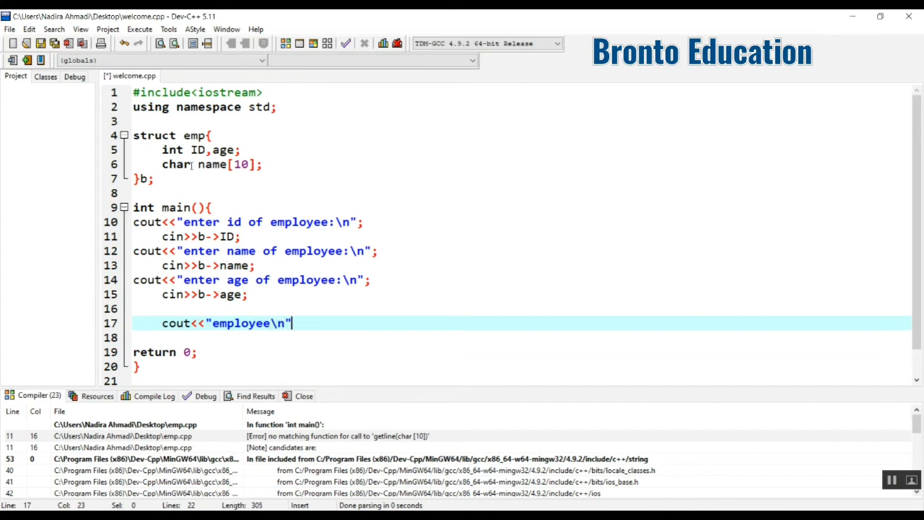
pyautogui.write('<<')
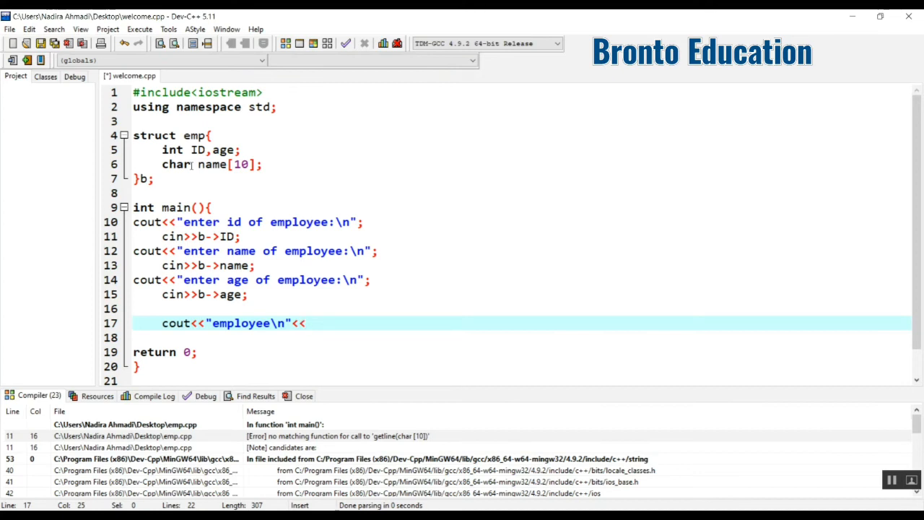
pyautogui.write('b')
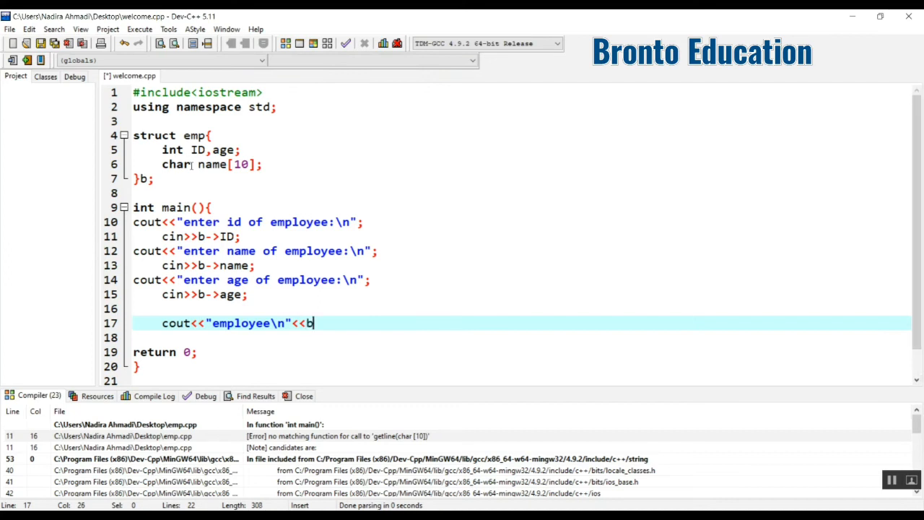
pyautogui.write('->')
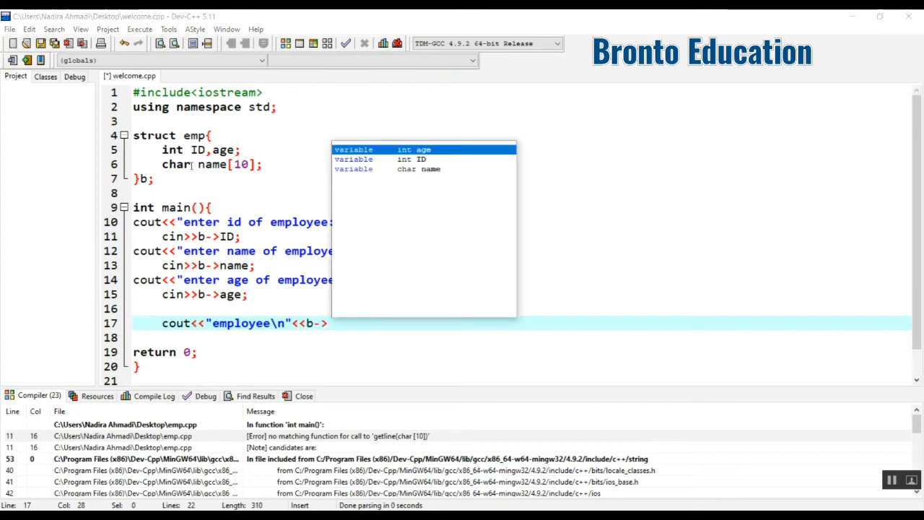
pyautogui.write('ID')
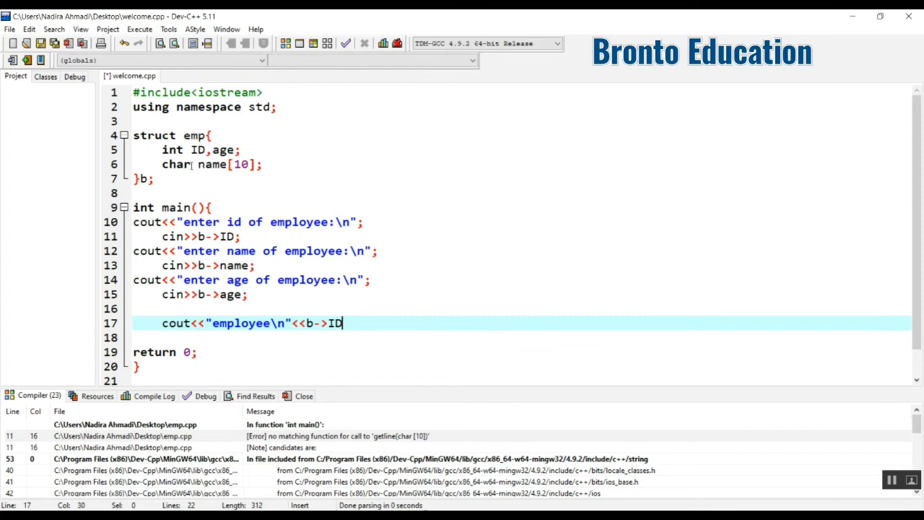
pyautogui.write('<<""')
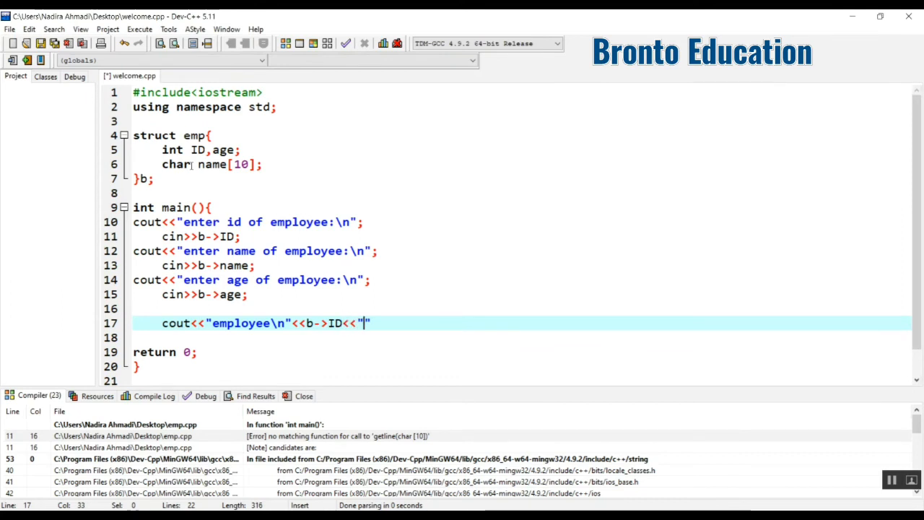
pyautogui.write('\\t')
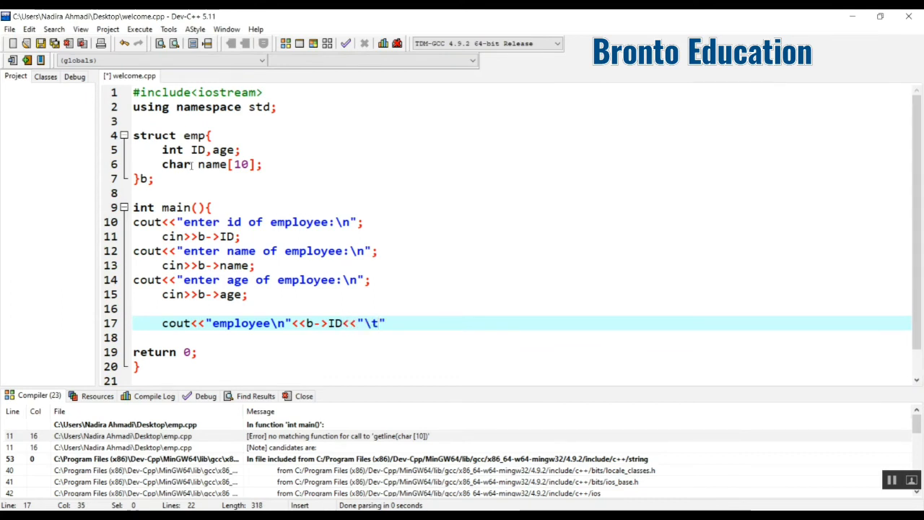
# Append <<b->name<<"\t"<<b->age<<endl; to finish the tab-separated output.
pyautogui.write('<<b')
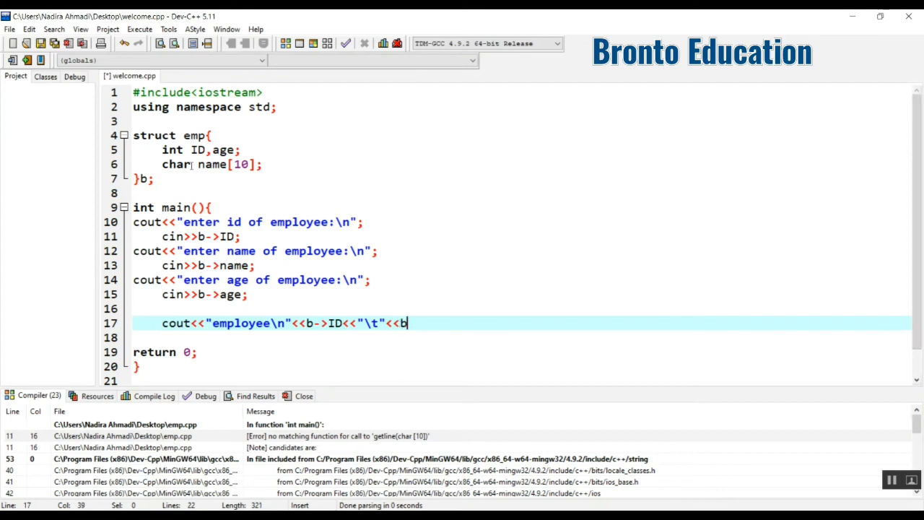
pyautogui.write('>')
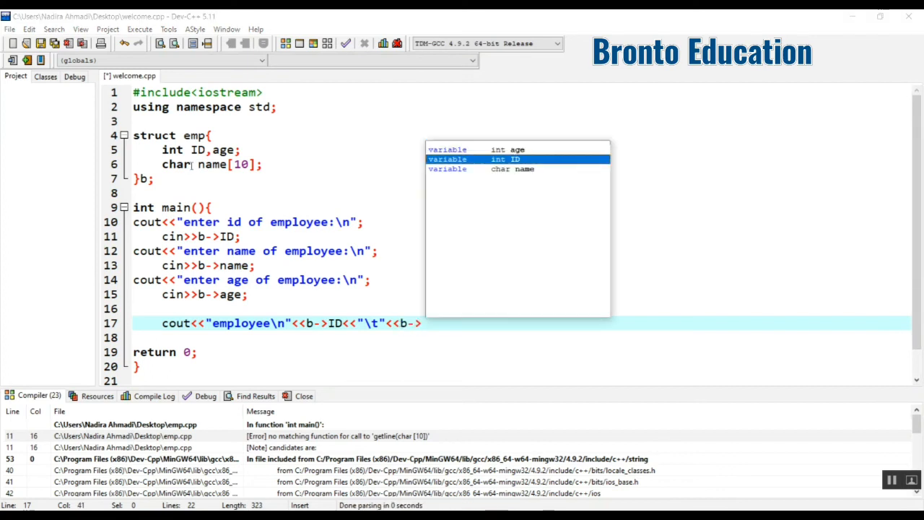
pyautogui.write('name')
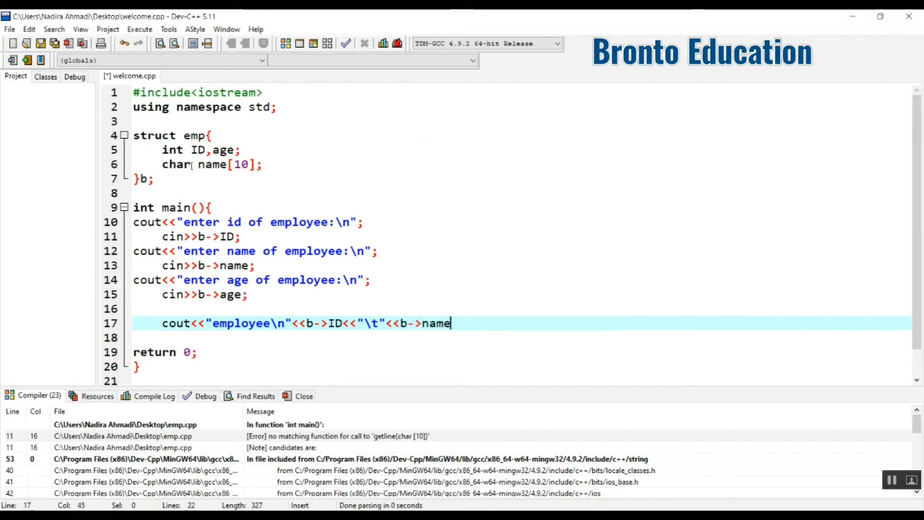
pyautogui.write('<<')
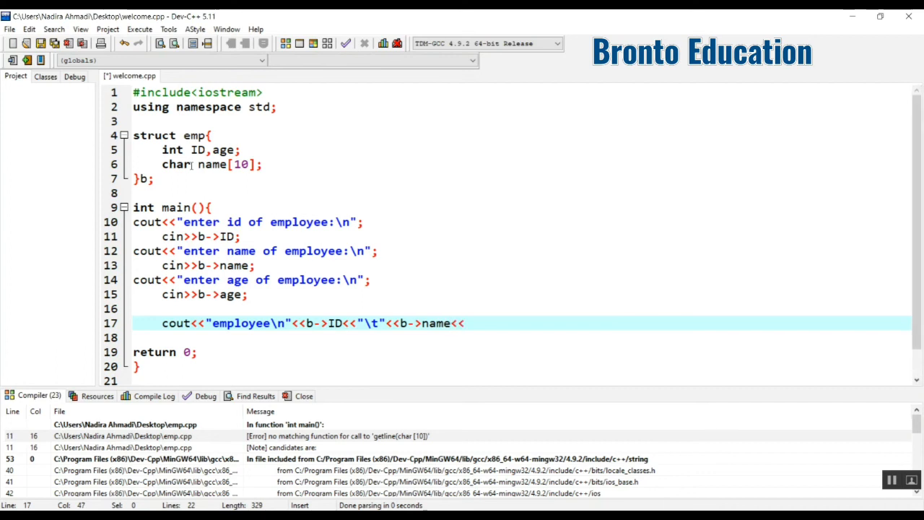
pyautogui.write('"\\t"')
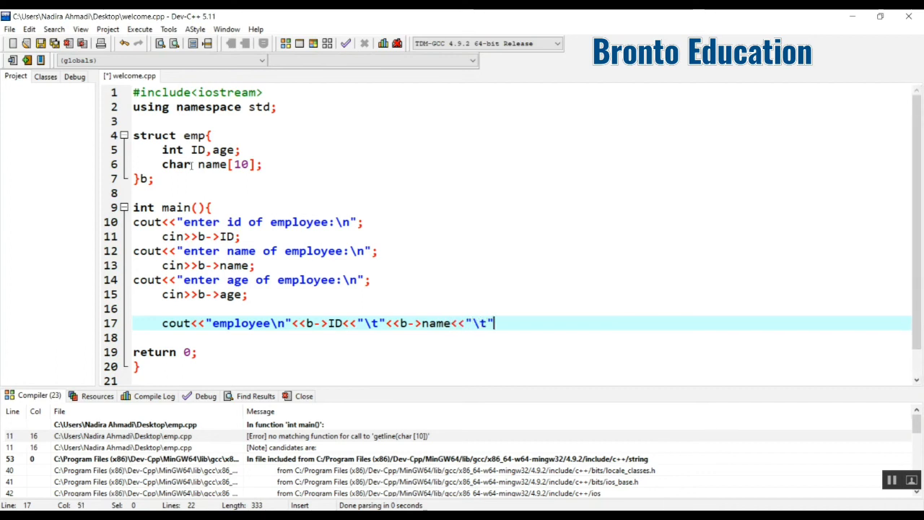
pyautogui.write('<<b')
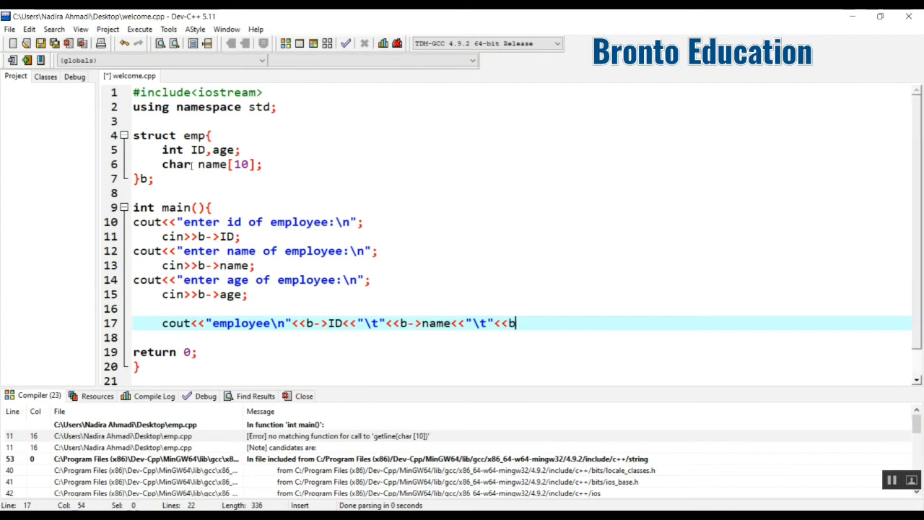
pyautogui.write('->')
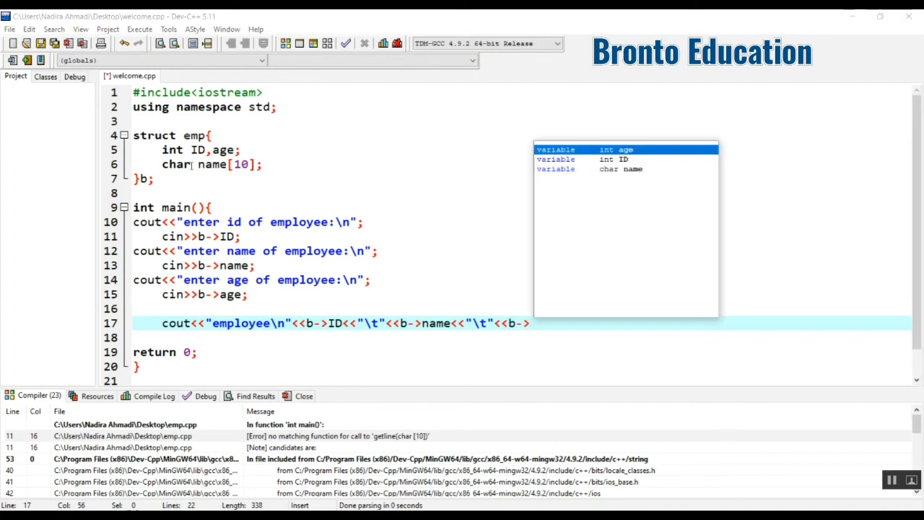
pyautogui.write('age')
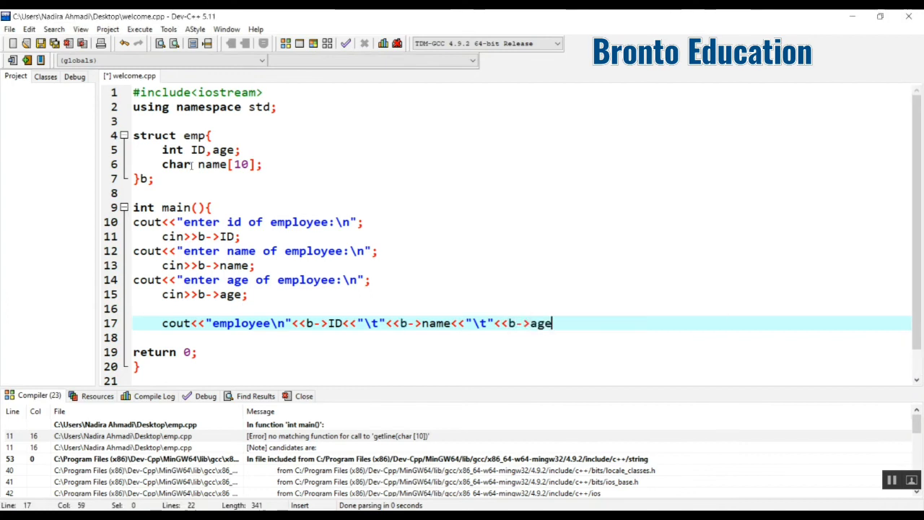
pyautogui.write('<<')
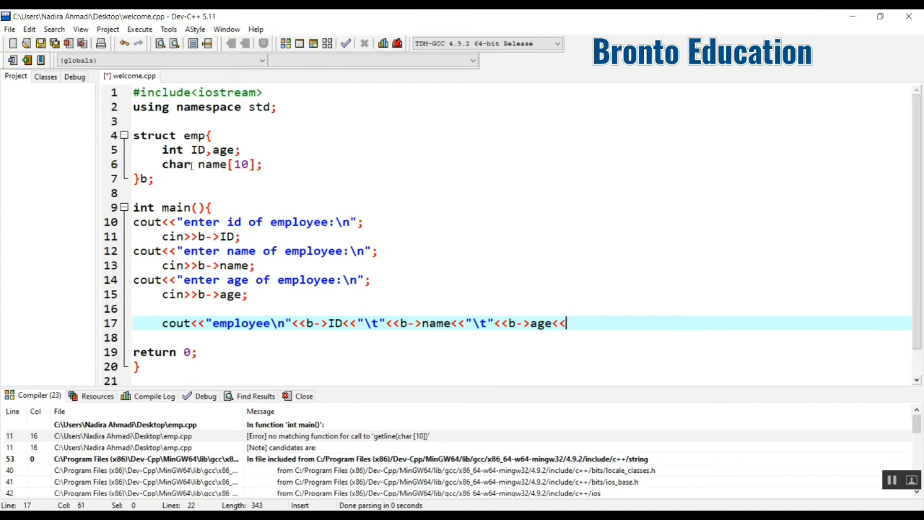
pyautogui.write('endl;')
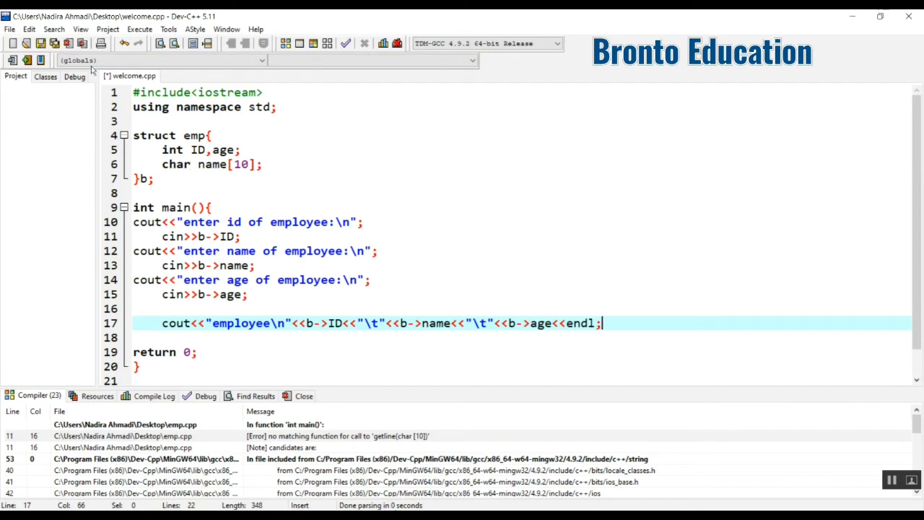
# Compile, then replace every b-> access with b.ID, b.name, b.age after the non-pointer errors.
pyautogui.click(286, 43)
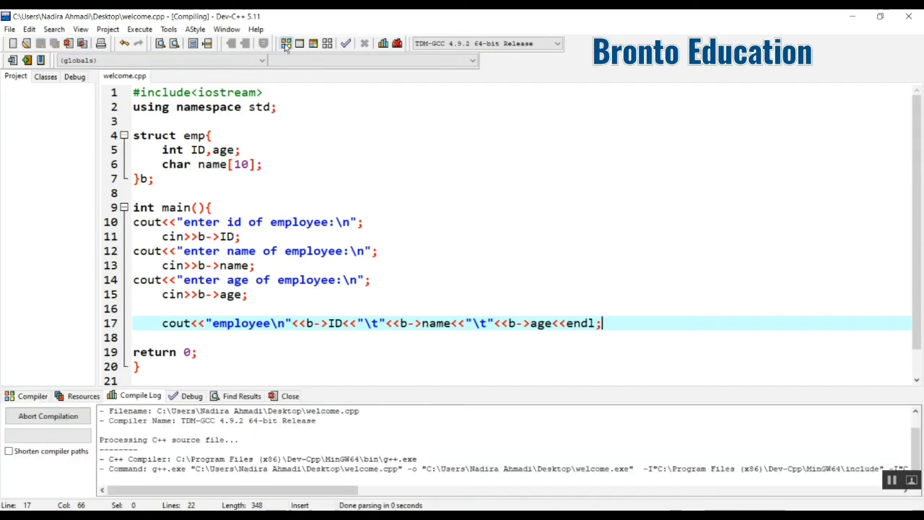
pyautogui.click(285, 43)
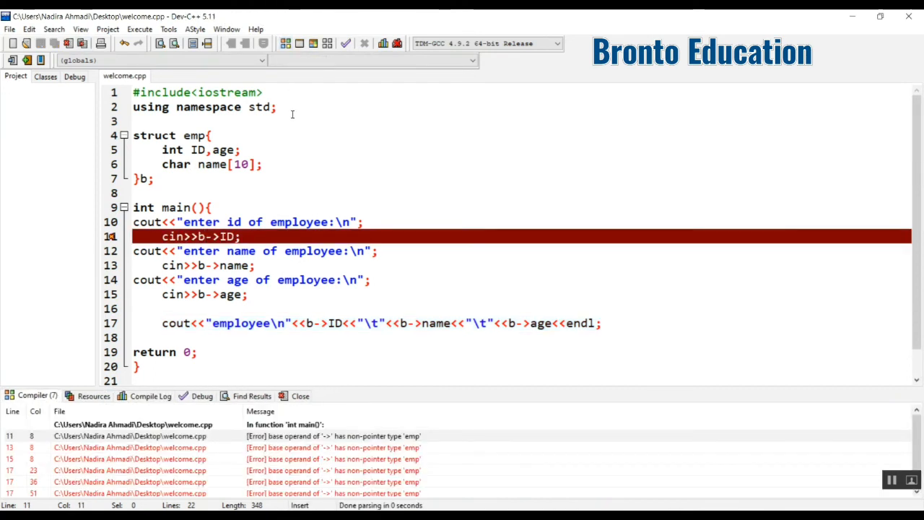
pyautogui.moveTo(338, 289)
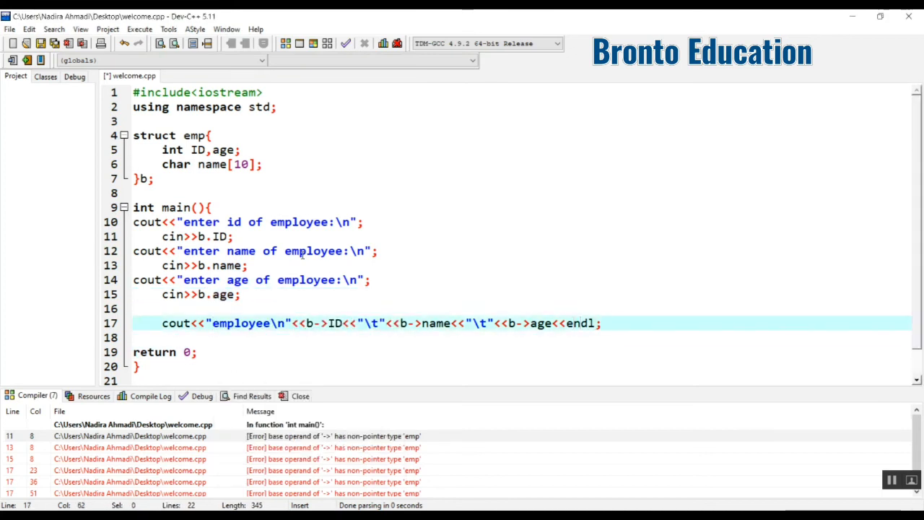
pyautogui.press('BackSpace')
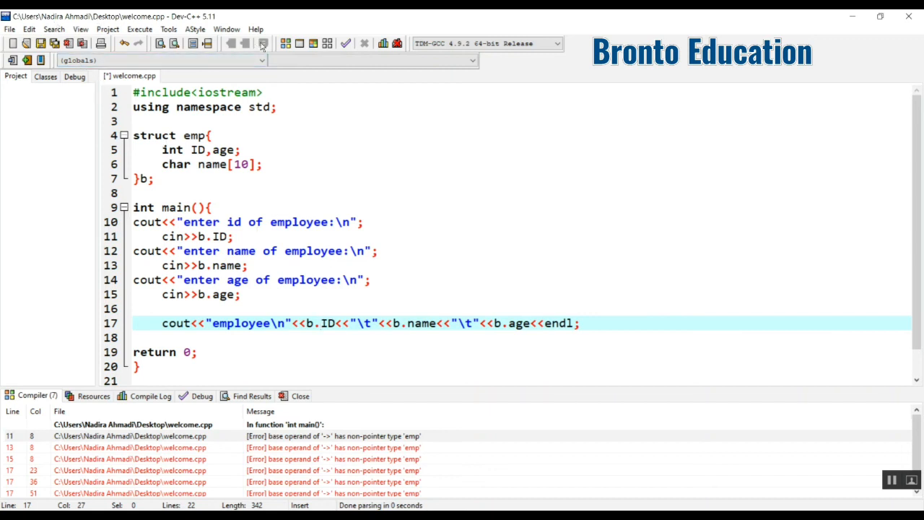
# Compile and run, enter ID 23, name ahmad, age 67, and see them printed back.
pyautogui.click(284, 44)
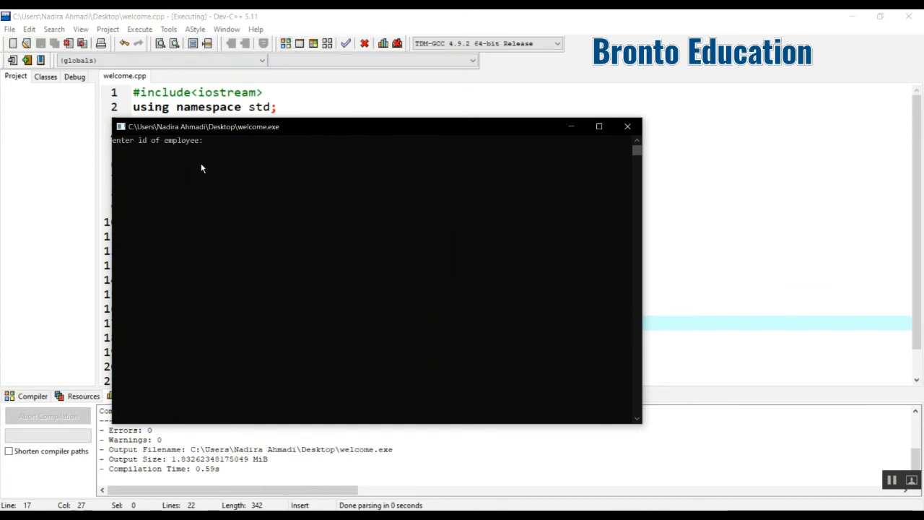
pyautogui.write('23')
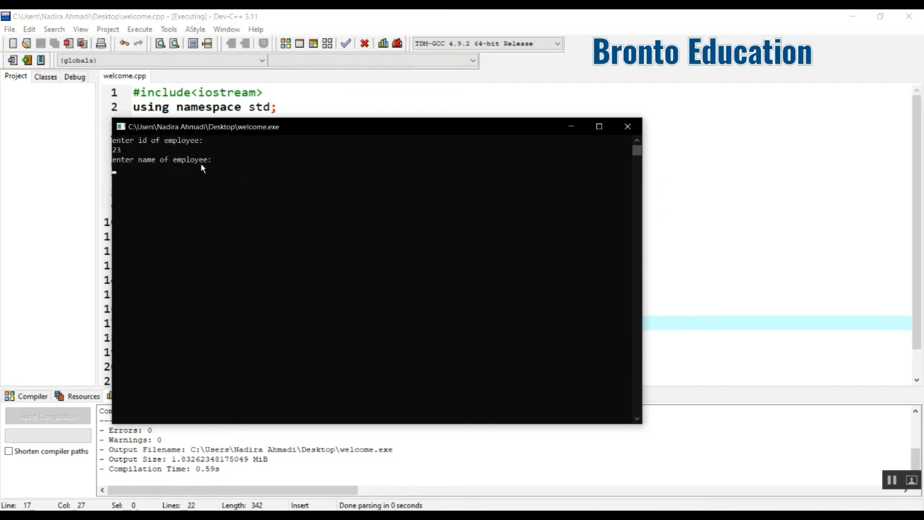
pyautogui.write('ahmad')
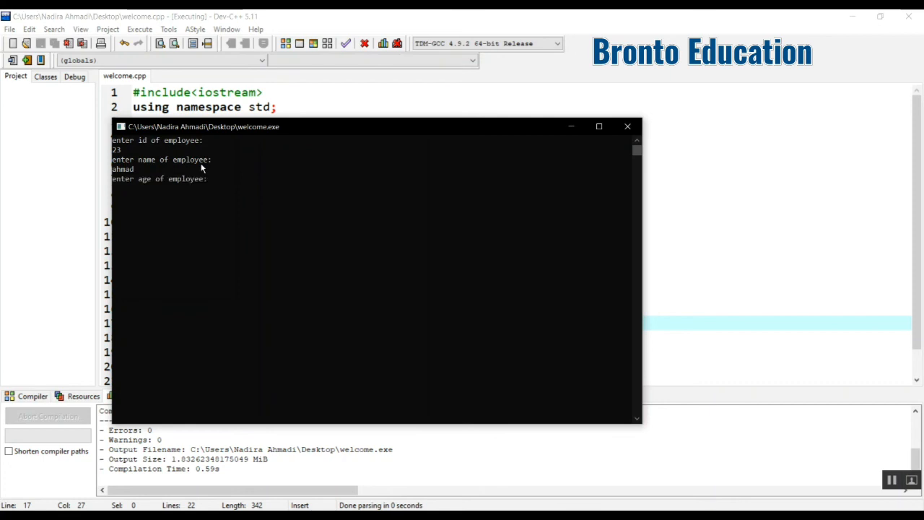
pyautogui.write('67')
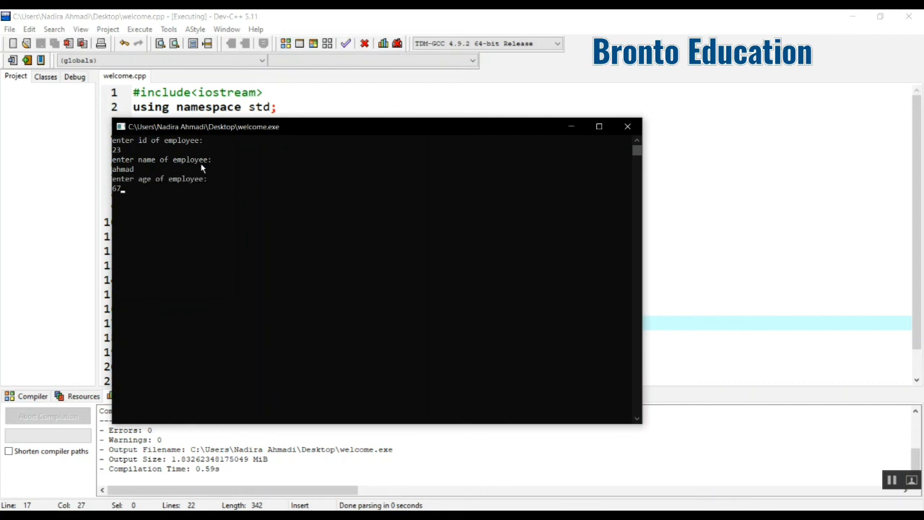
pyautogui.press('enter')
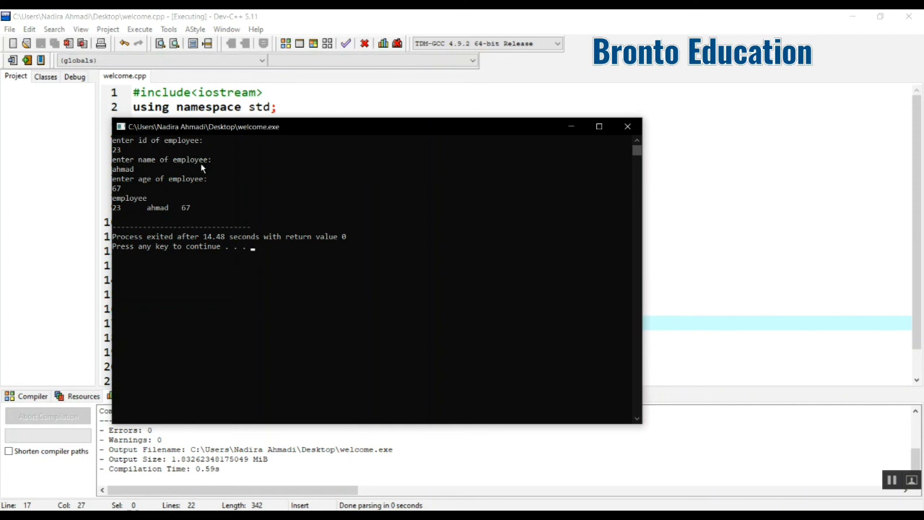
pyautogui.click(626, 127)
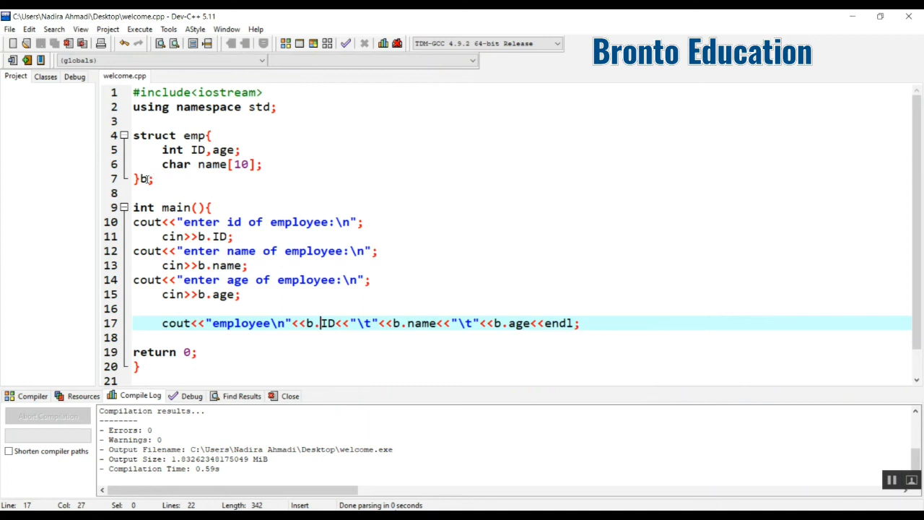
pyautogui.moveTo(142, 179)
pyautogui.write('[50')
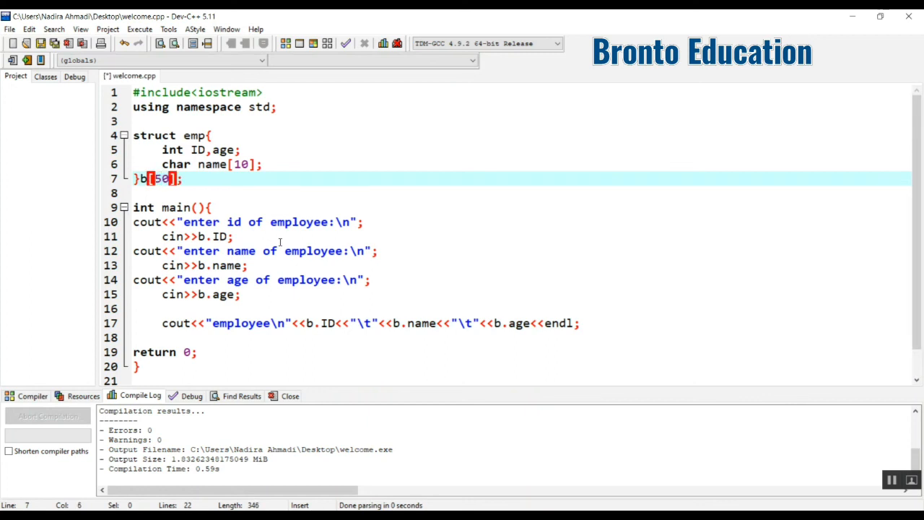
pyautogui.write('0')
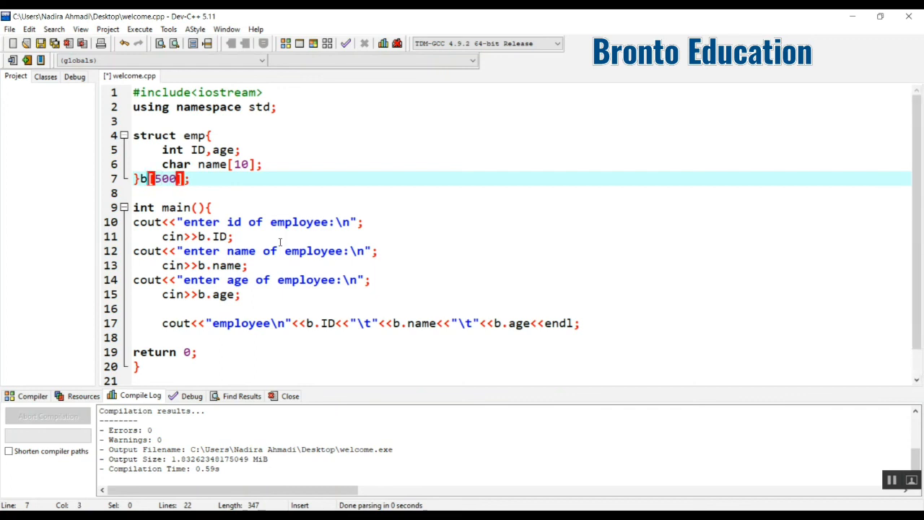
pyautogui.click(289, 223)
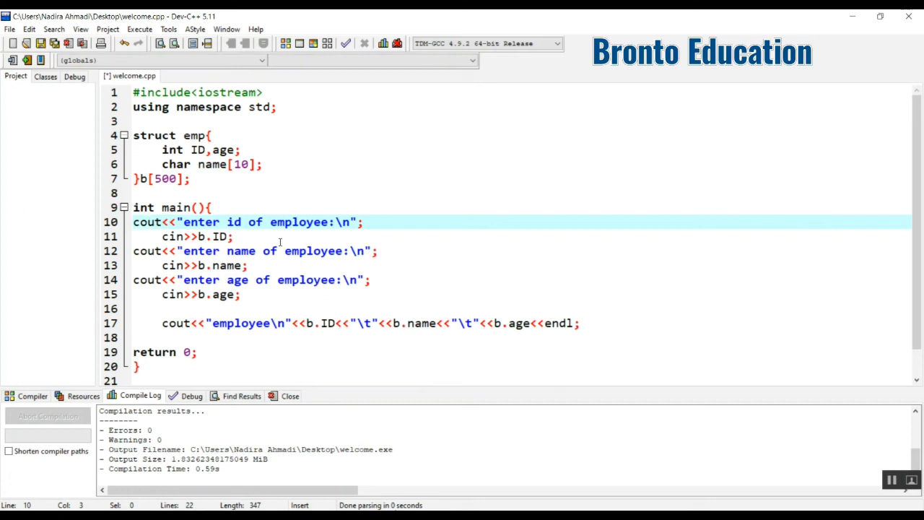
pyautogui.click(166, 179)
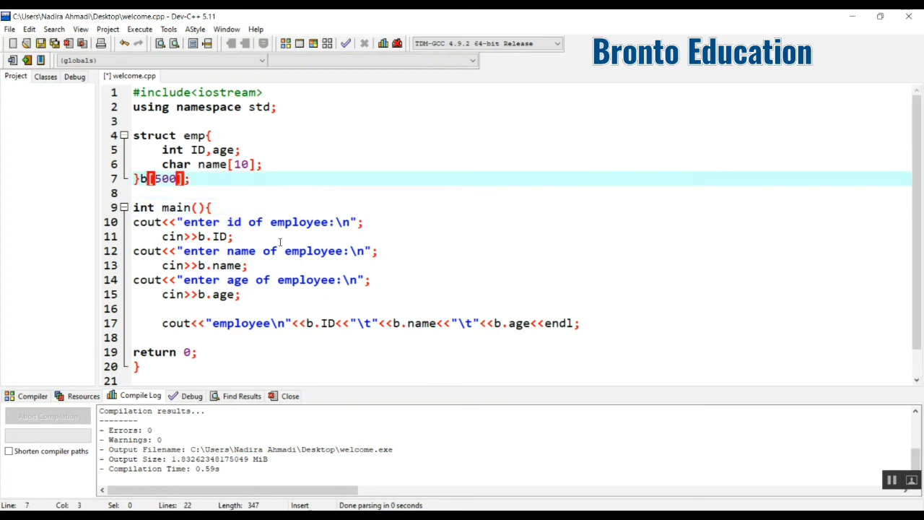
pyautogui.click(145, 208)
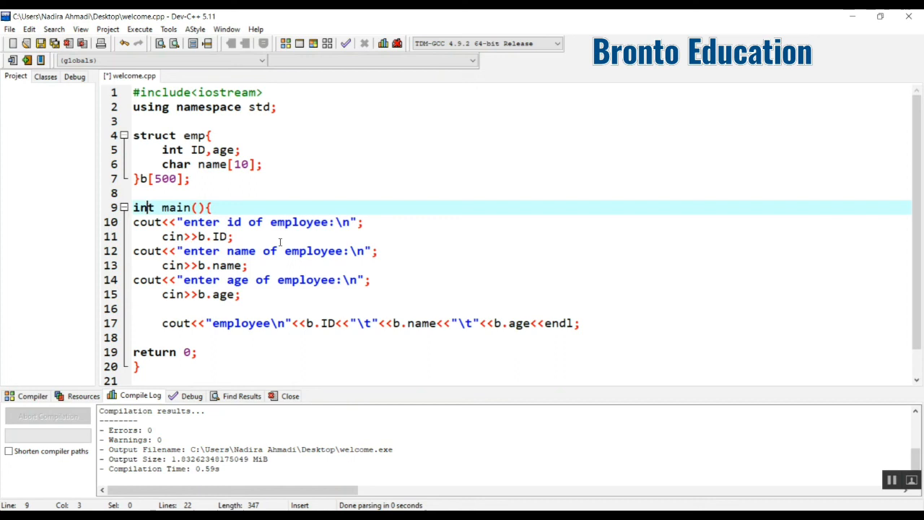
pyautogui.click(133, 193)
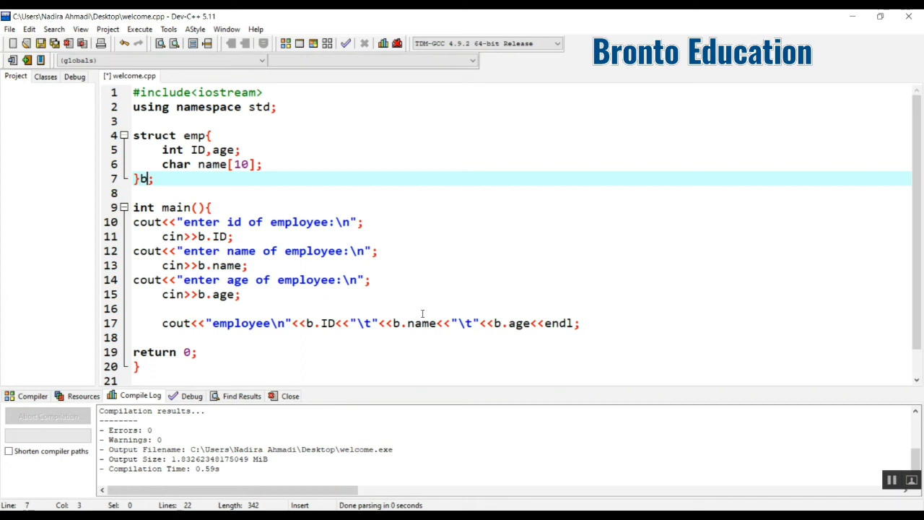
pyautogui.moveTo(491, 315)
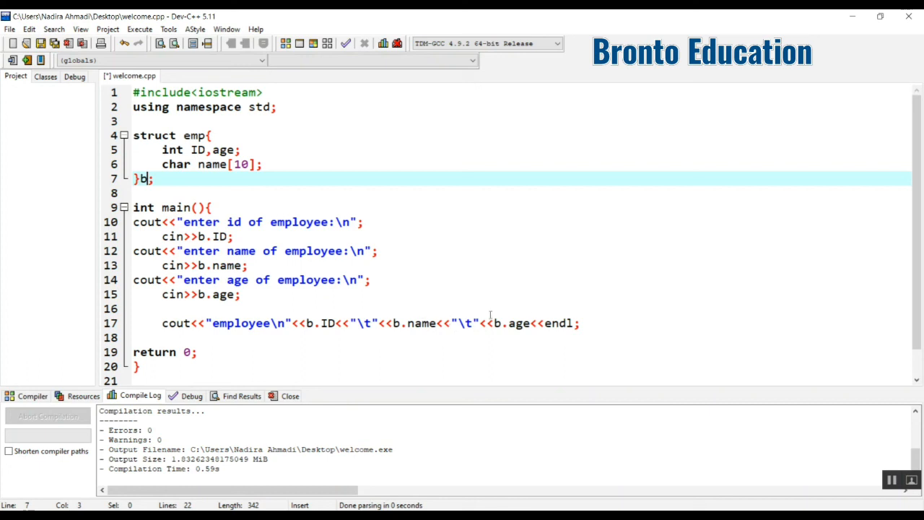
pyautogui.moveTo(831, 422)
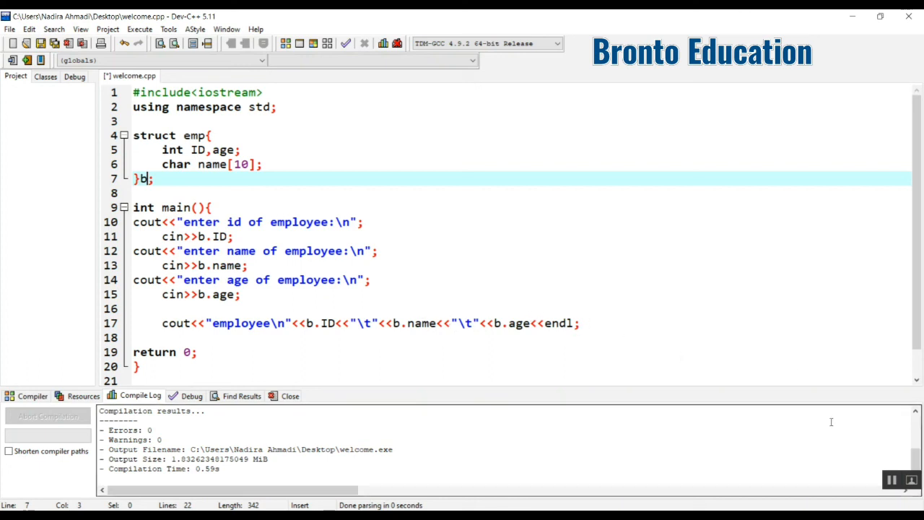